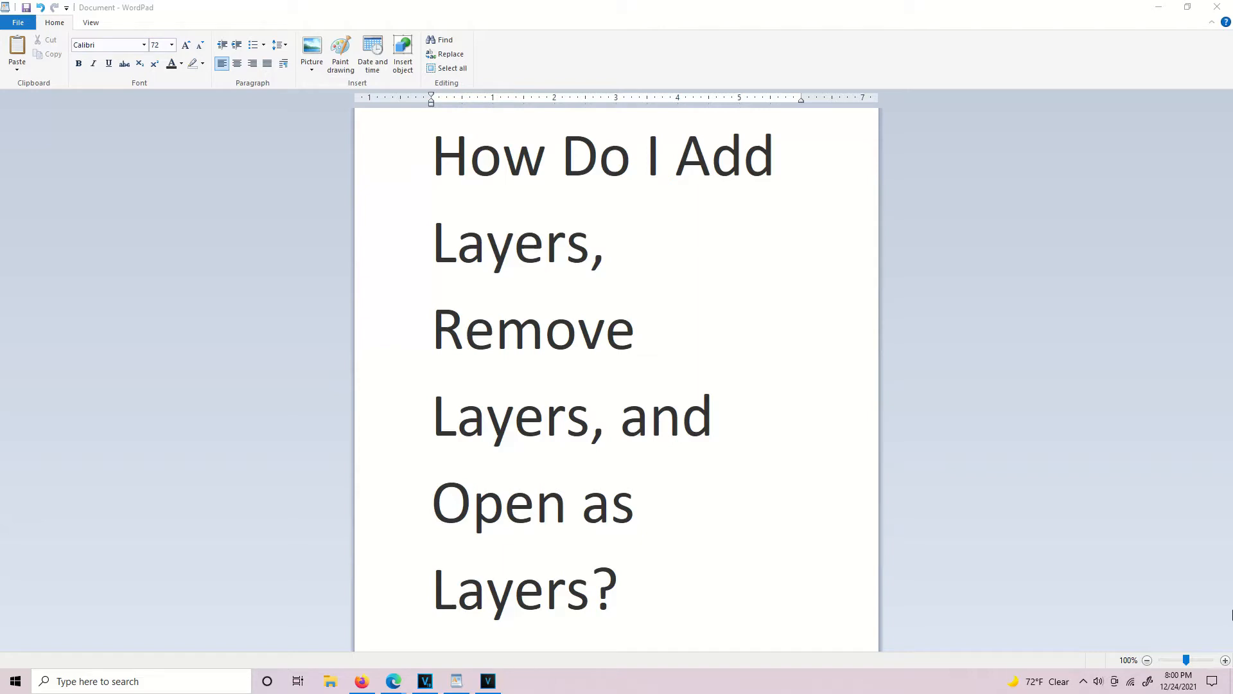
mouse_move(1157, 43)
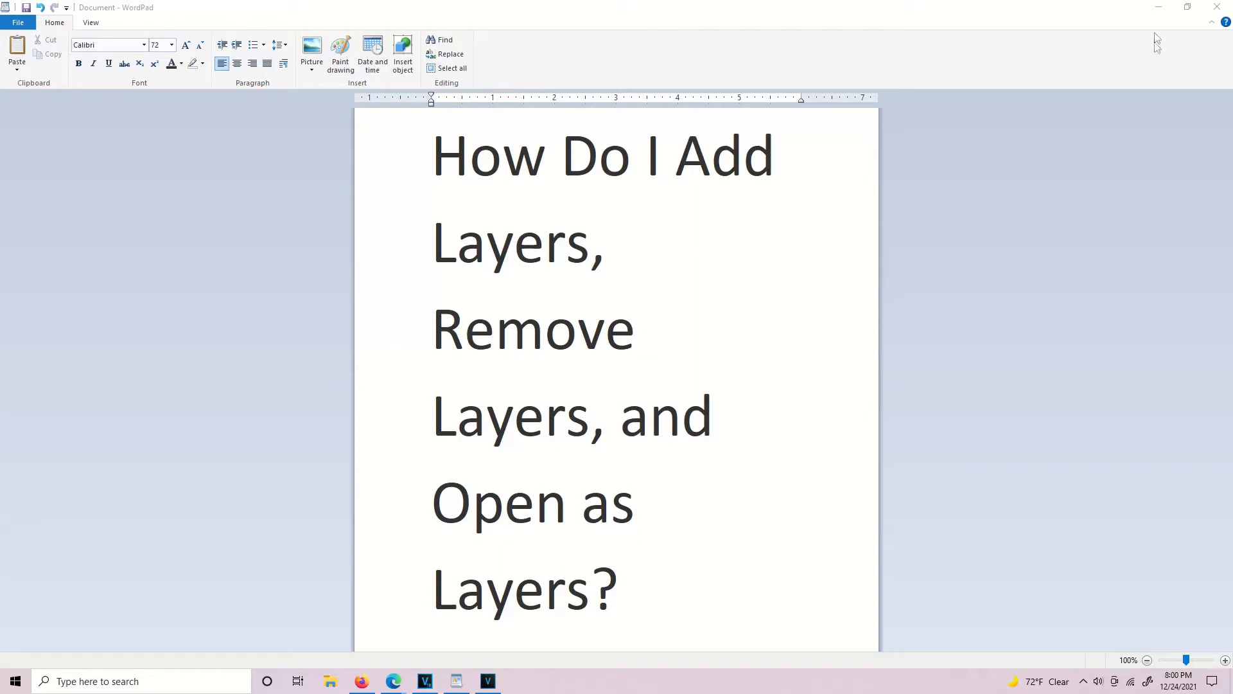
Step: Minimize the WordPad title document to reveal the desktop
click(1157, 7)
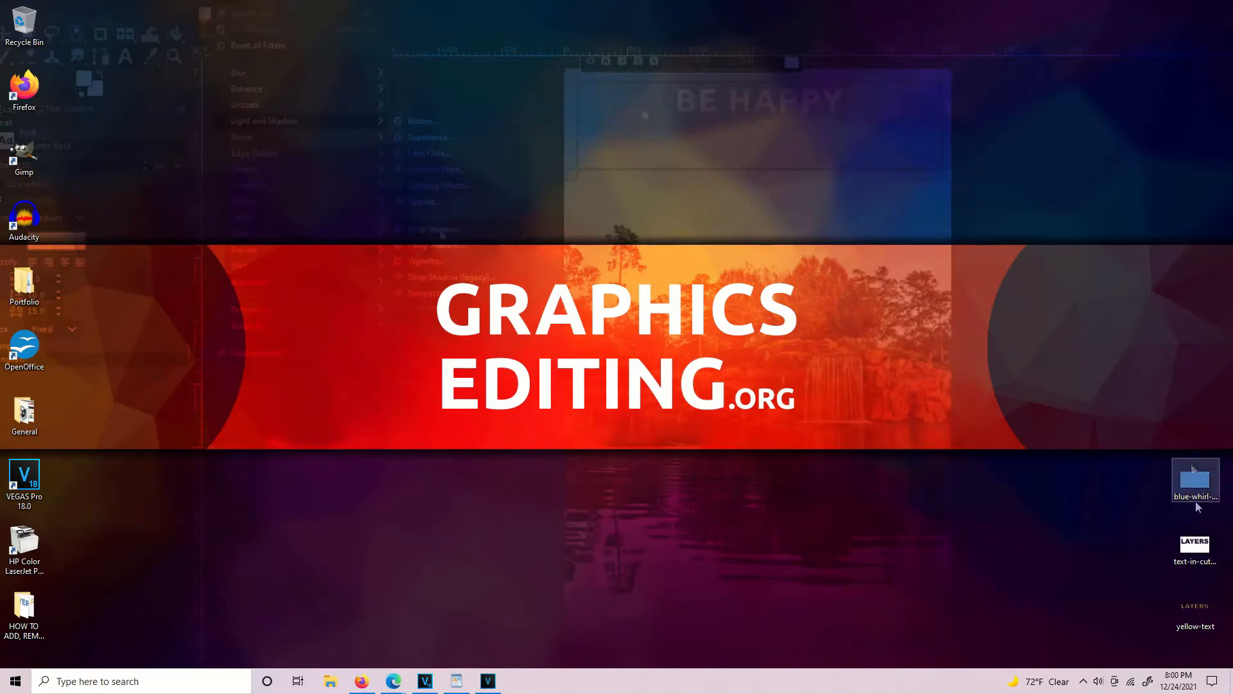
mouse_move(1174, 575)
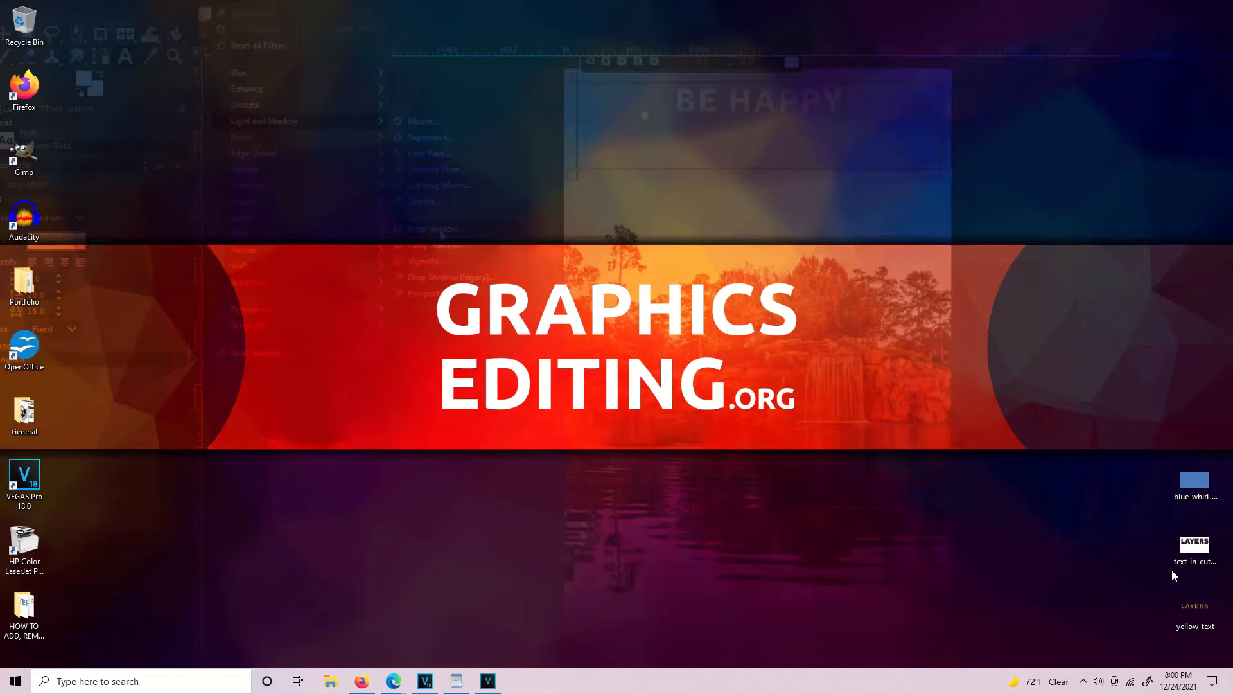
mouse_move(967, 556)
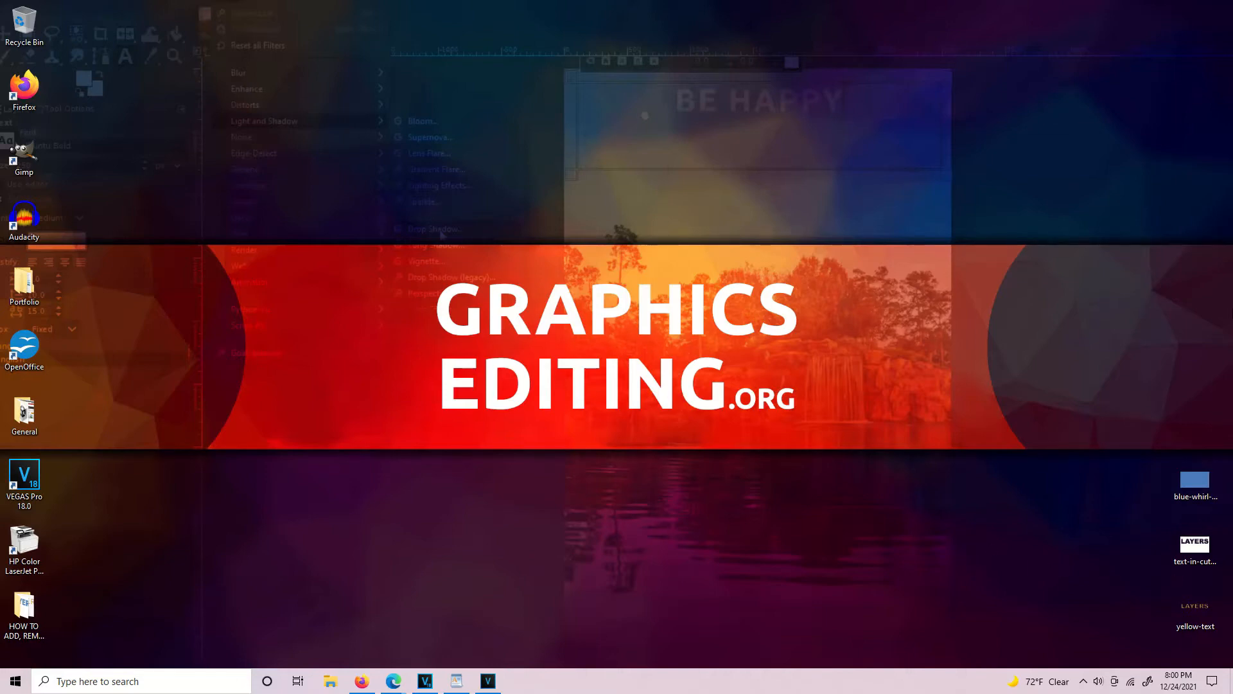
mouse_move(1202, 607)
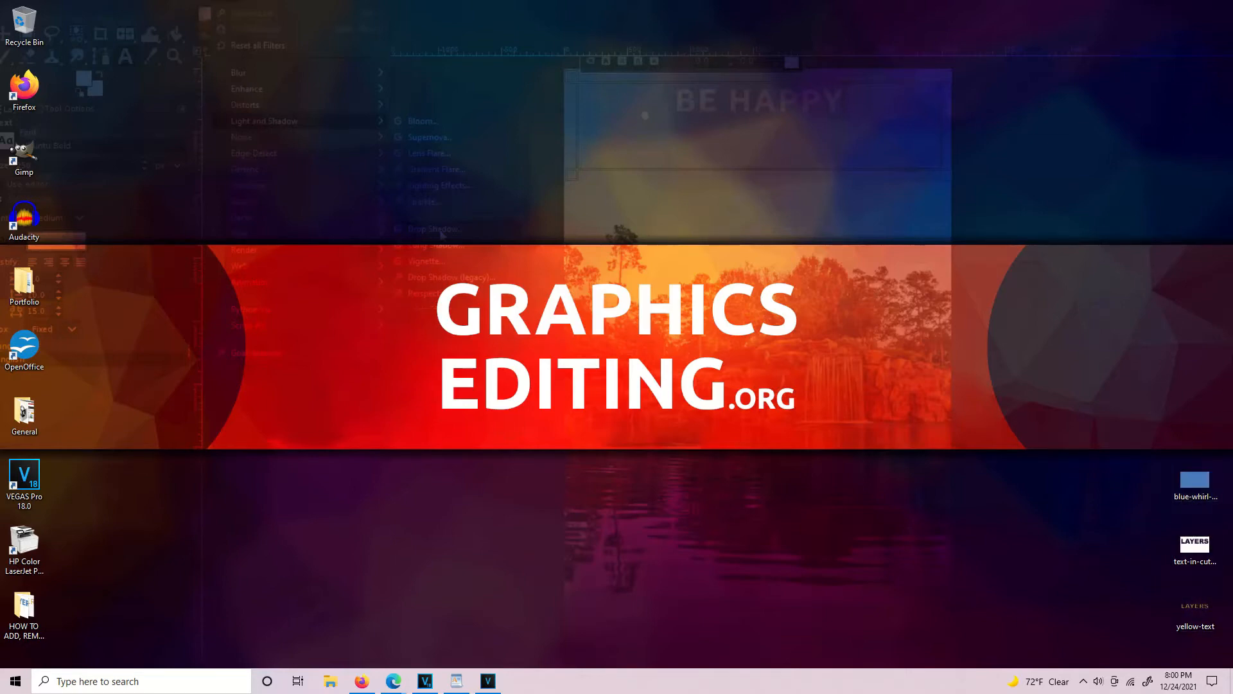
click(1194, 546)
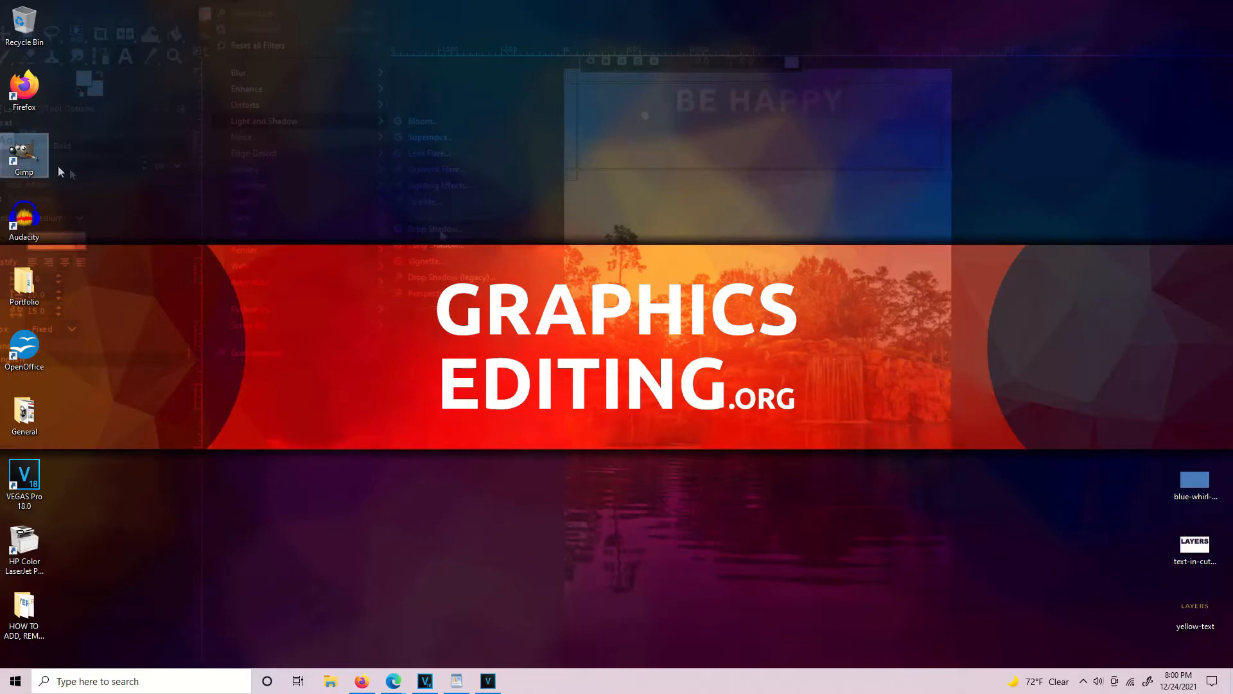
Step: Launch GIMP from the desktop icon and start a new 1920×1080 image
double_click(24, 157)
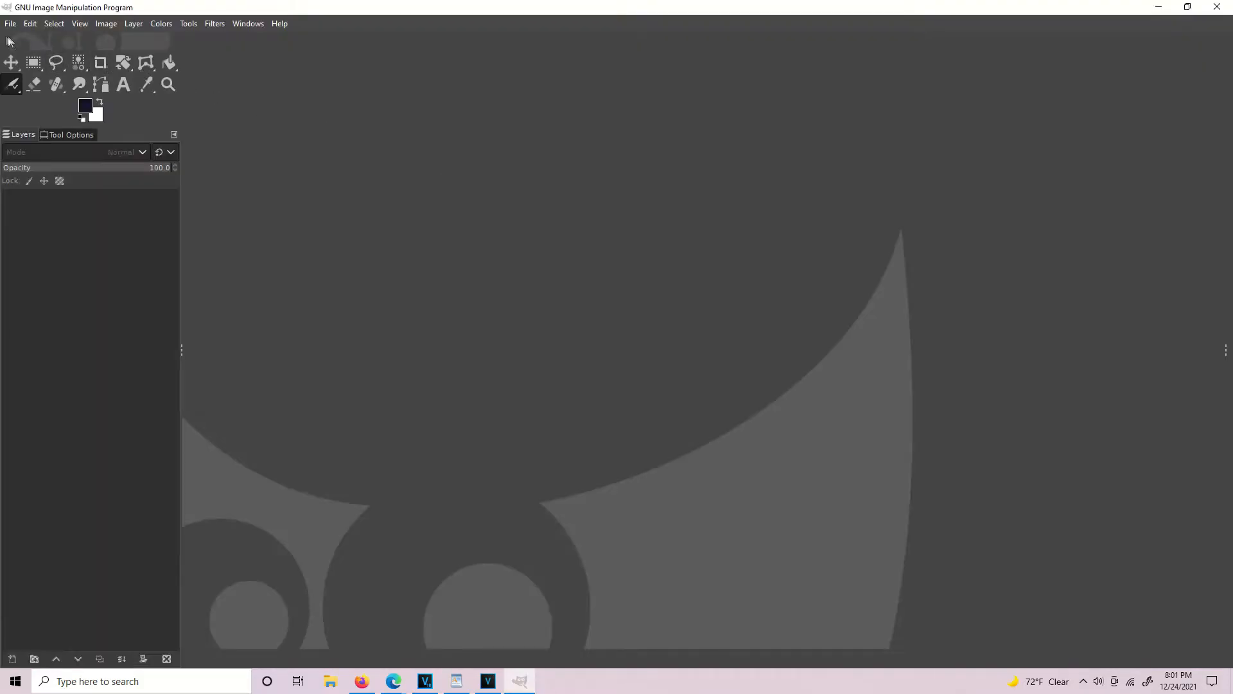
click(10, 24)
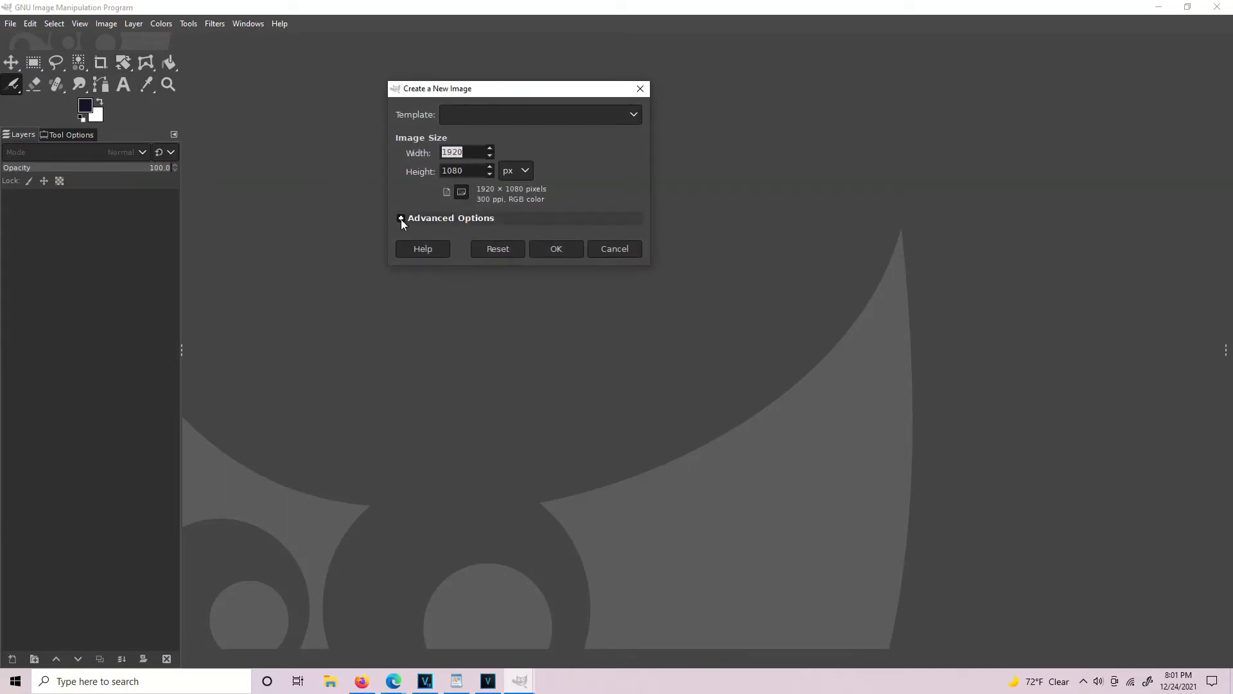
Step: Replace the image comment, set Fill with to Transparency, and create the 1920×1080 image
click(401, 218)
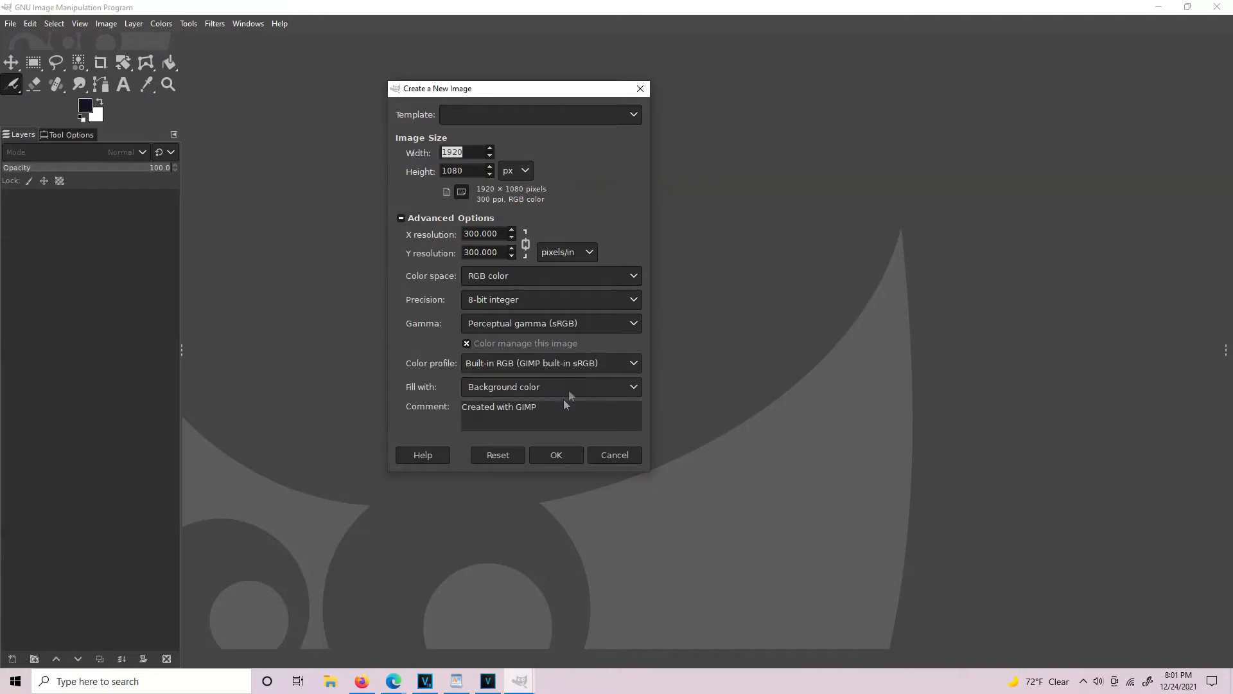
triple_click(498, 406)
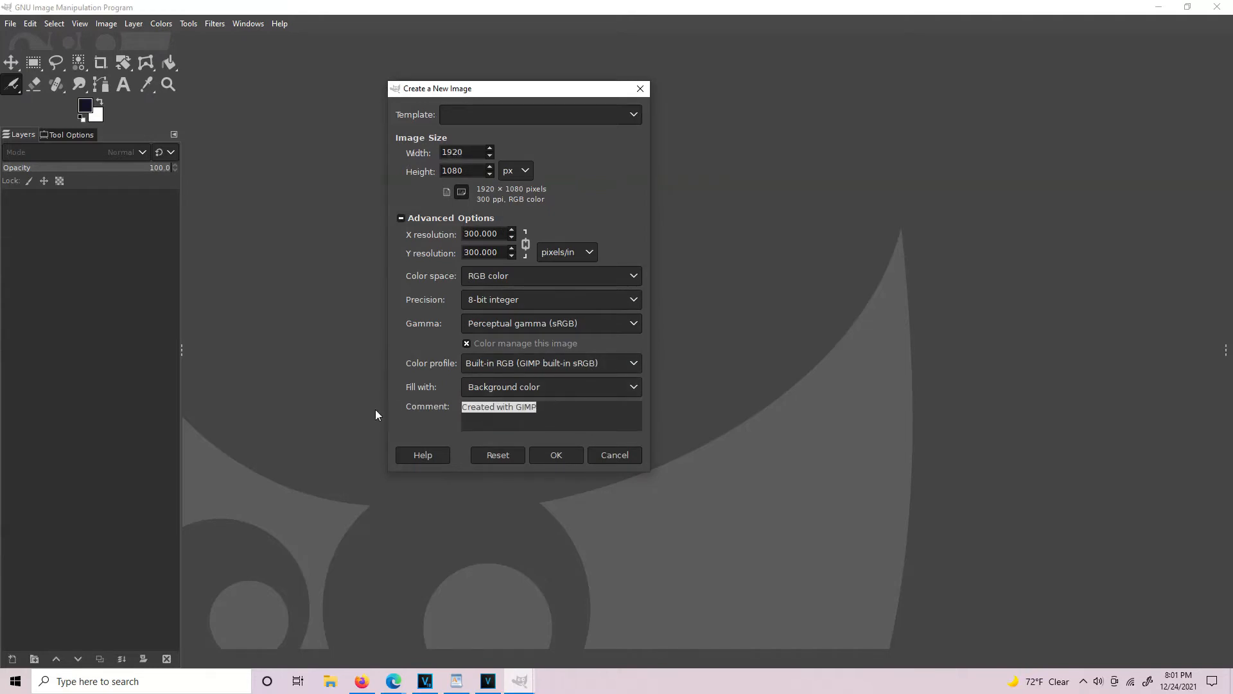
text(w/e)
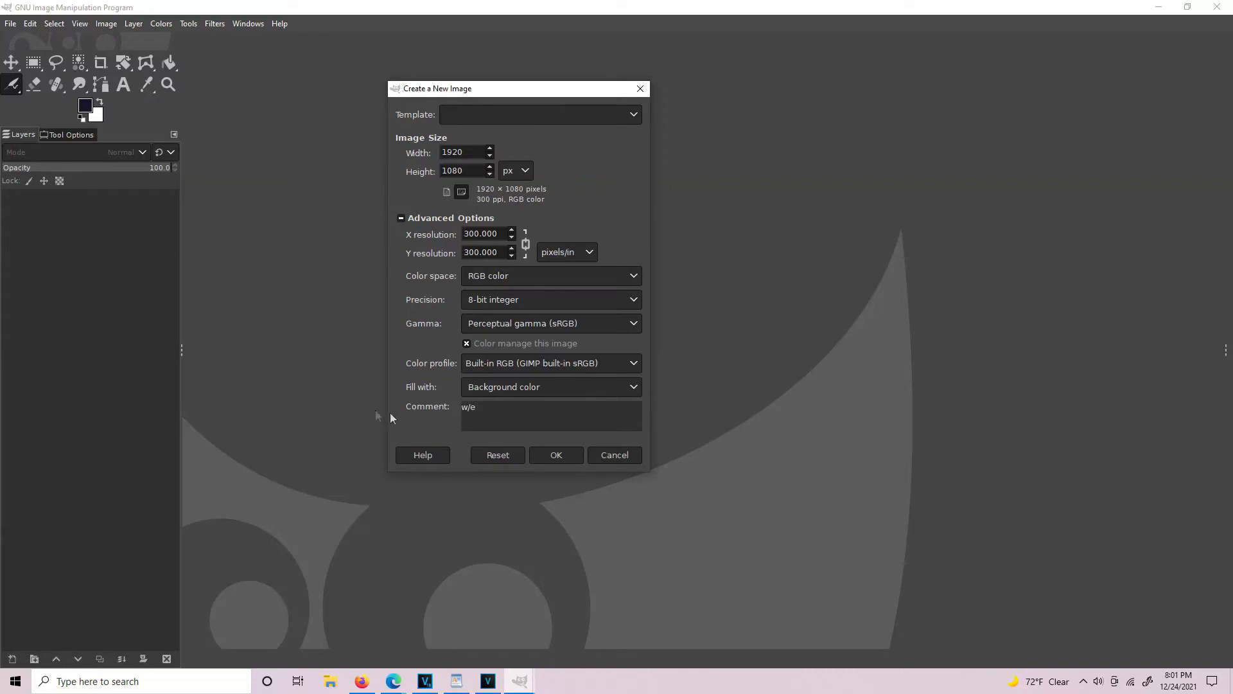
mouse_move(540, 397)
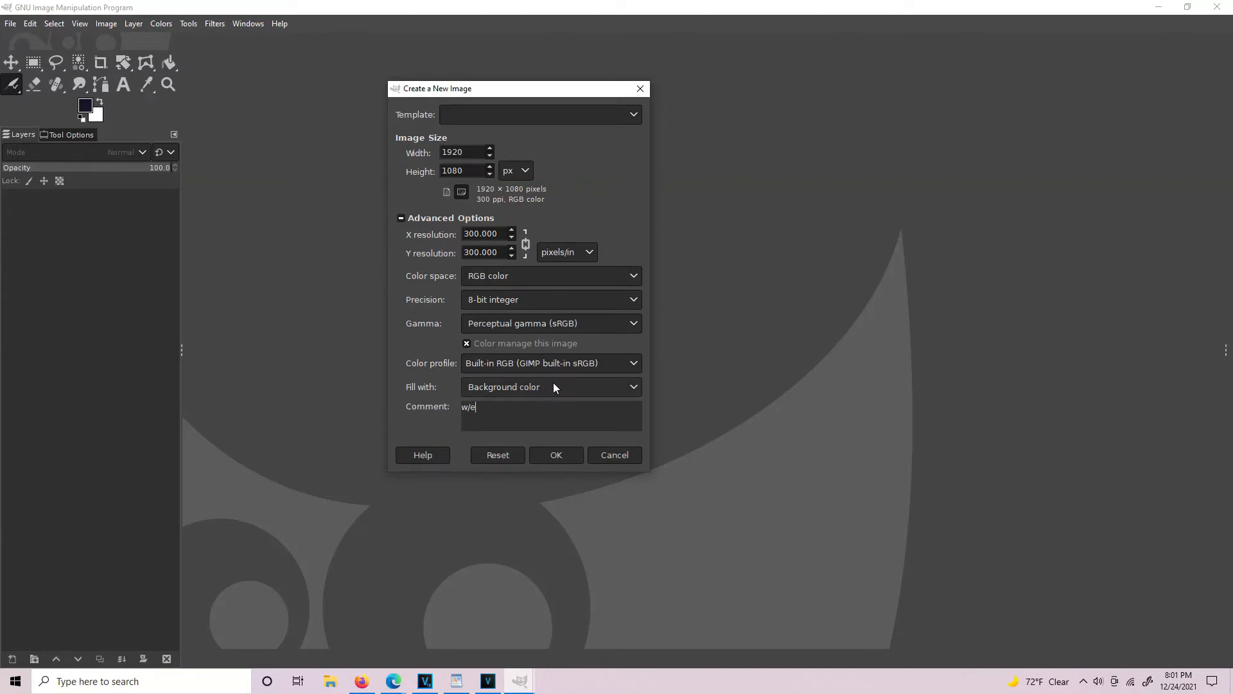
click(631, 386)
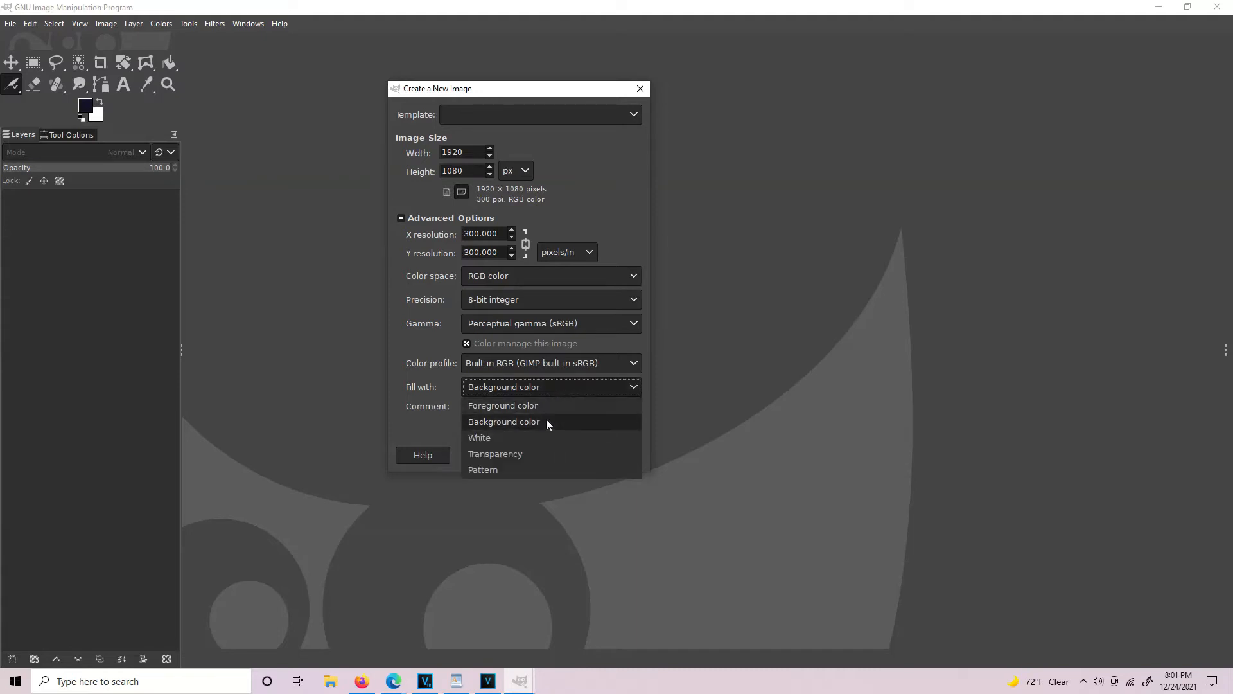
mouse_move(519, 405)
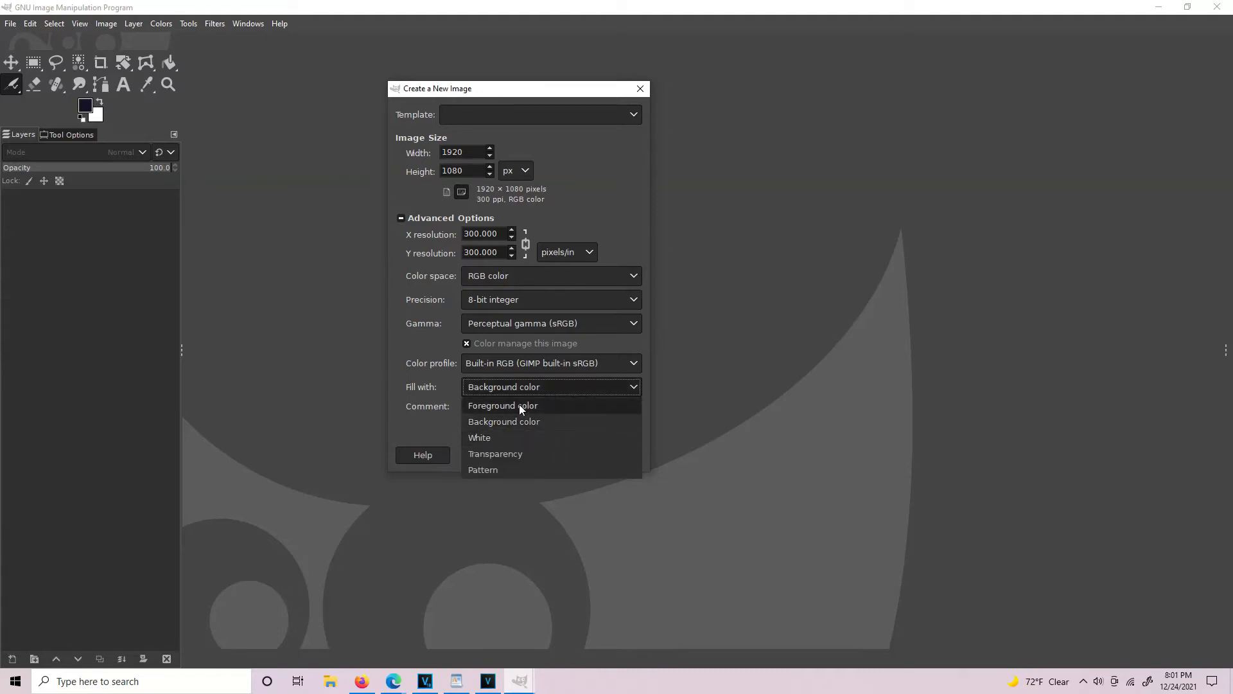
mouse_move(84, 112)
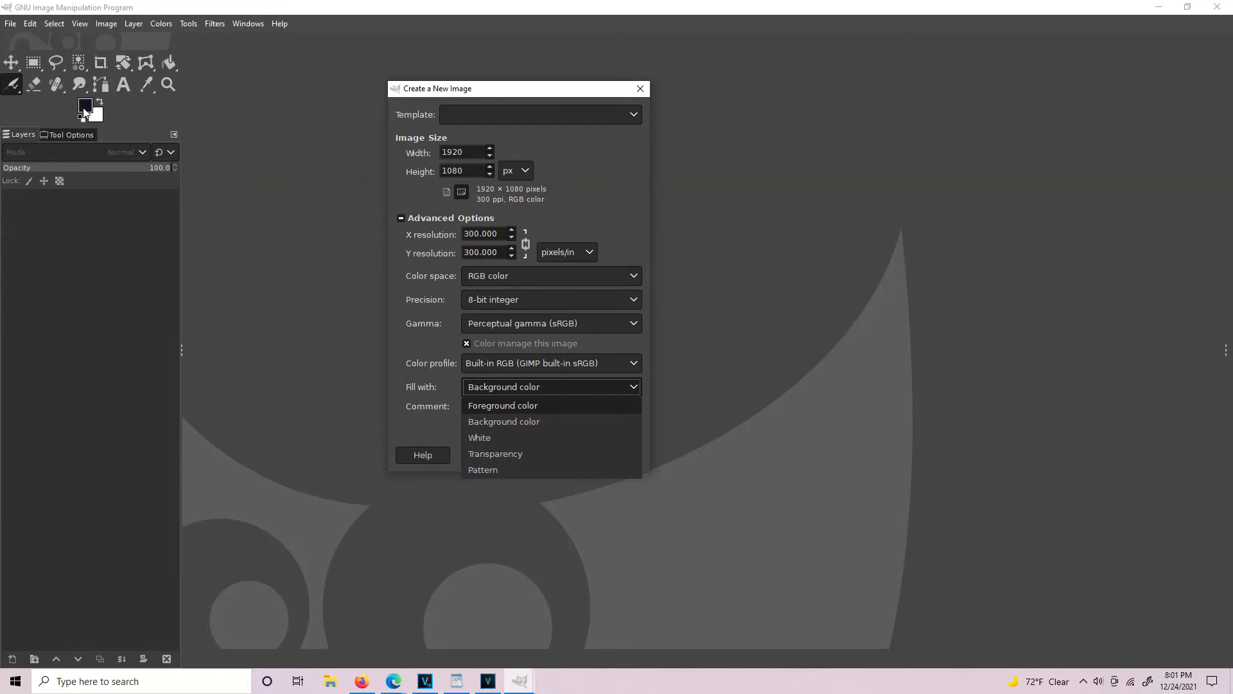
mouse_move(96, 113)
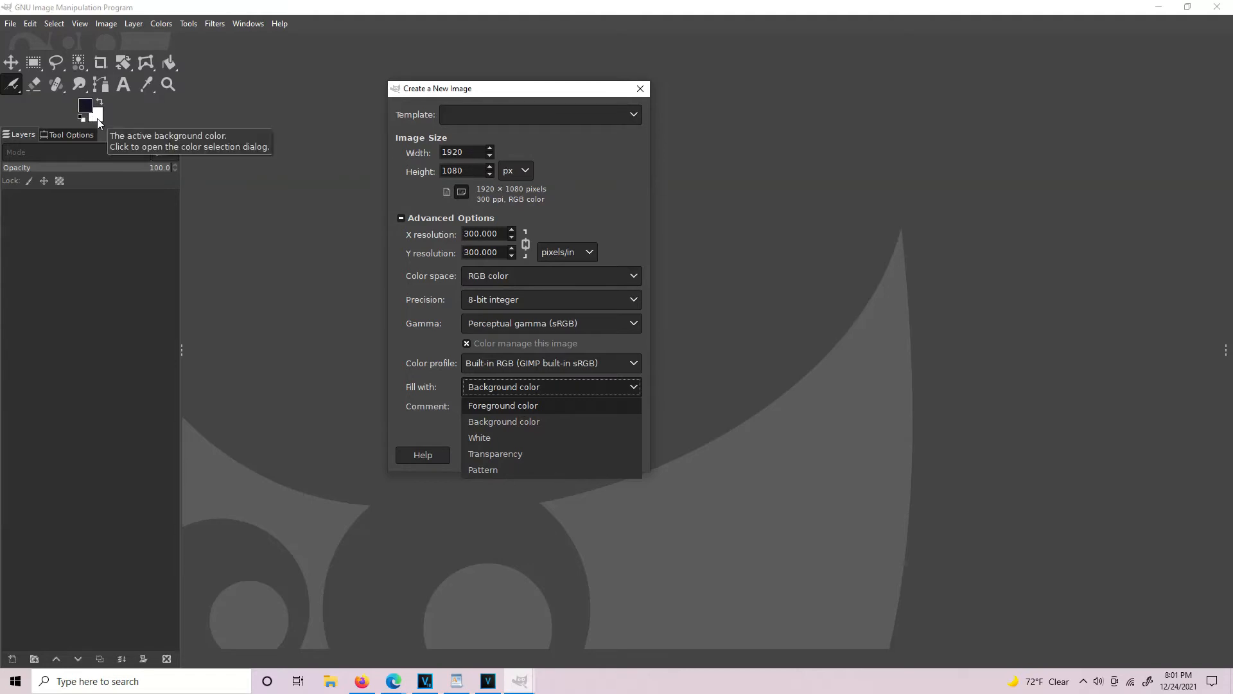
mouse_move(495, 455)
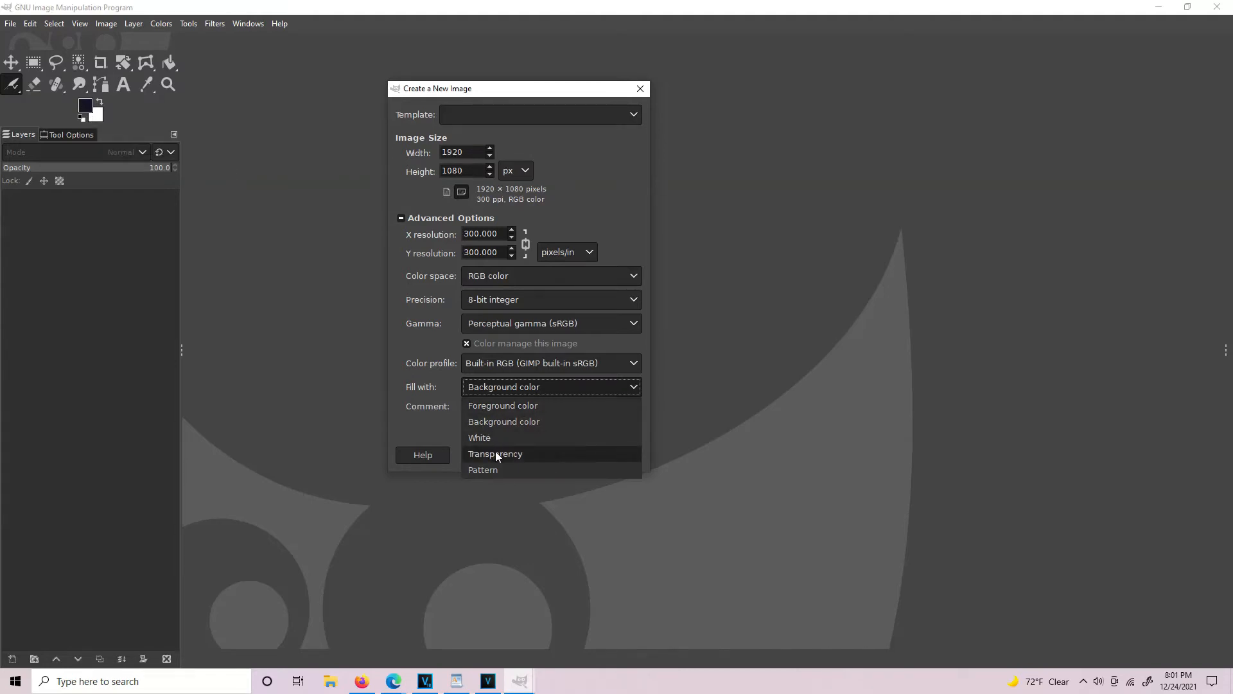
click(495, 454)
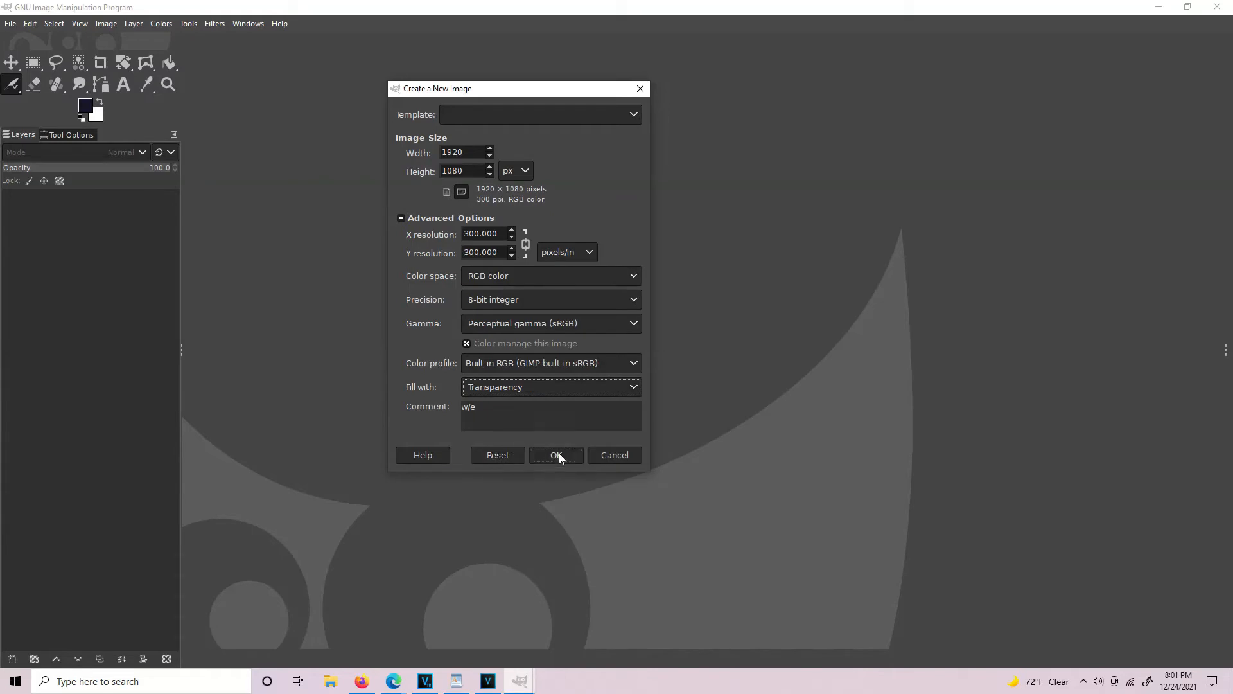
click(556, 454)
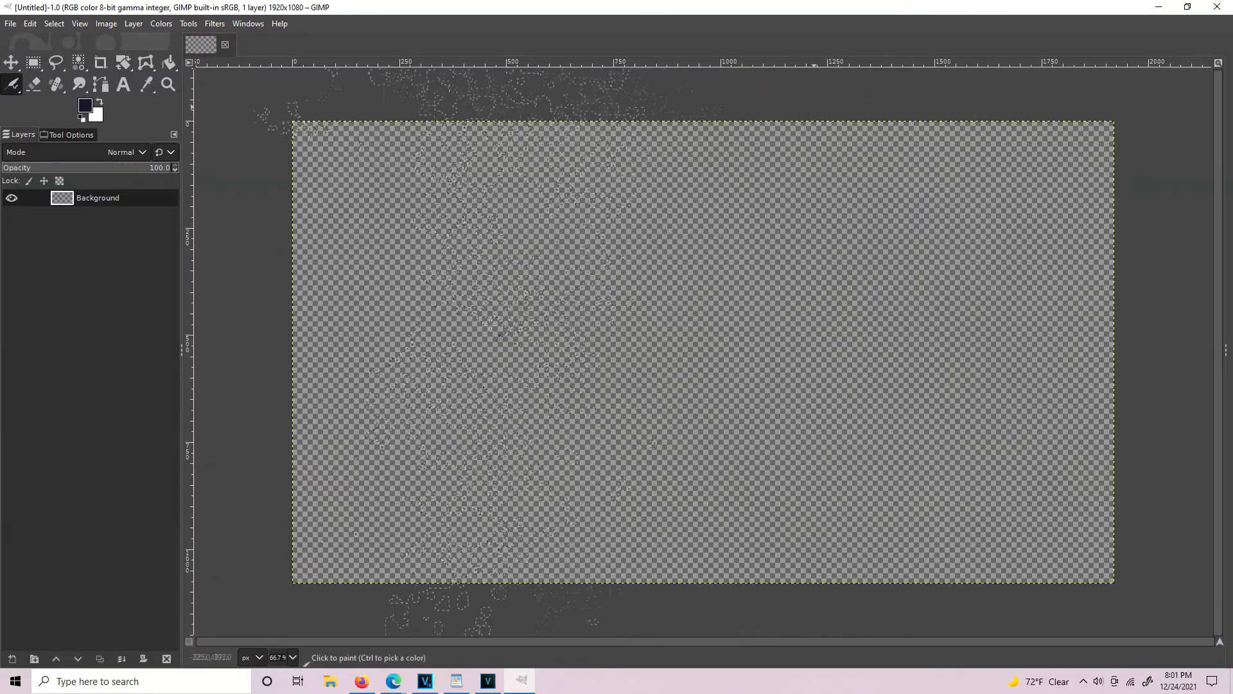
mouse_move(968, 236)
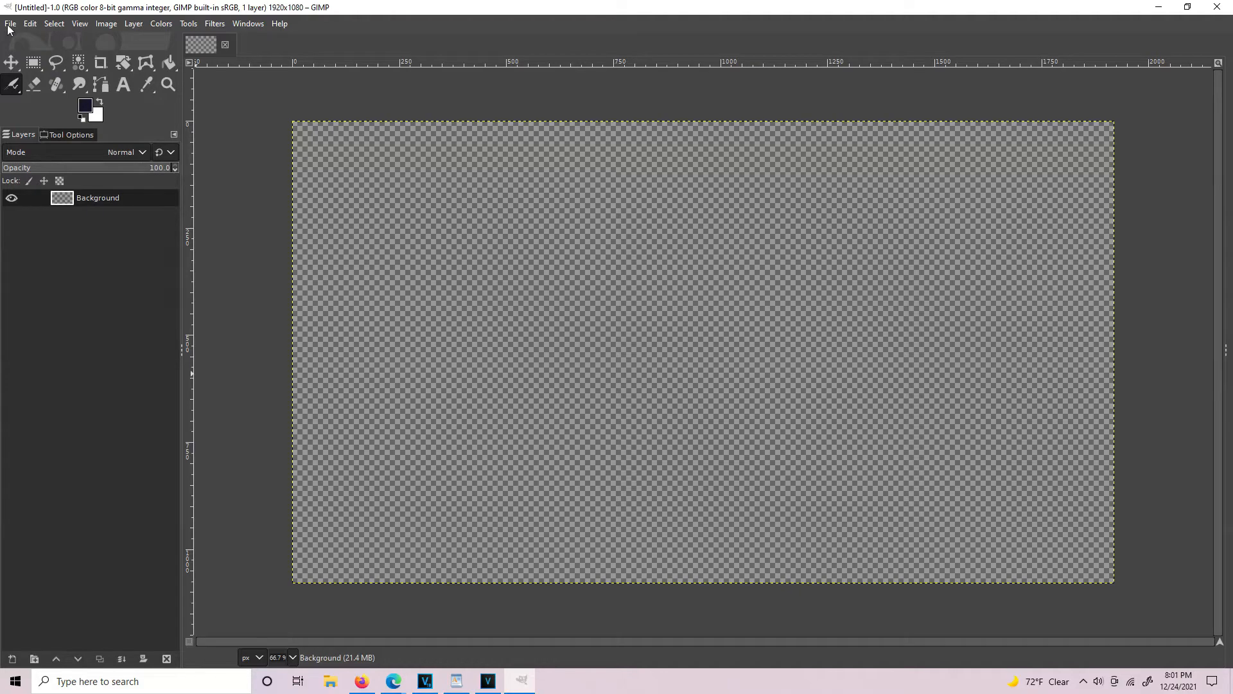
Step: Open blue-whirl-background.png from the Desktop as a new layer
click(10, 23)
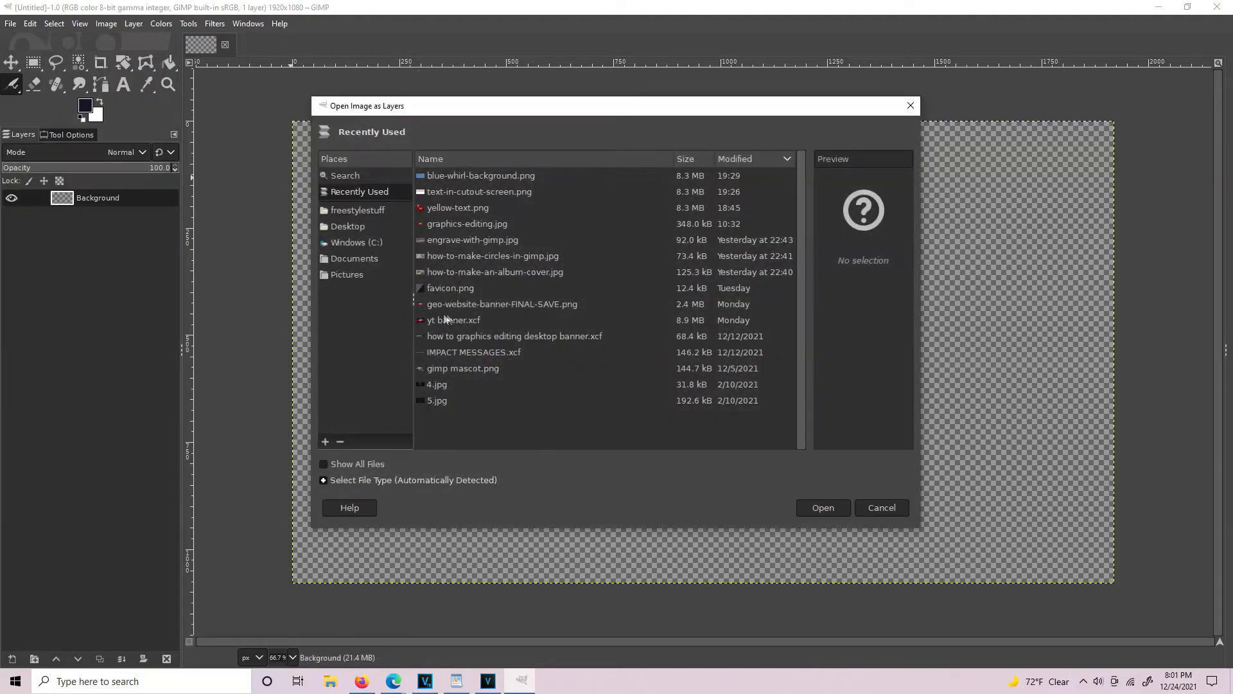
click(346, 225)
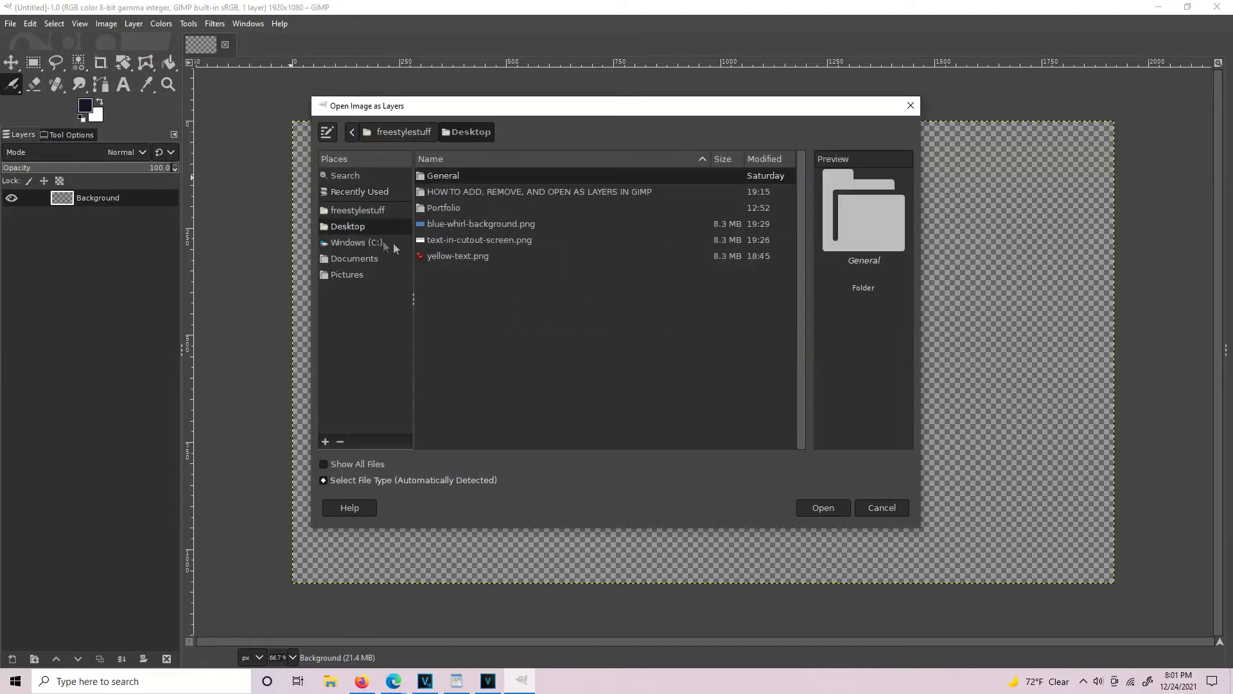
mouse_move(487, 228)
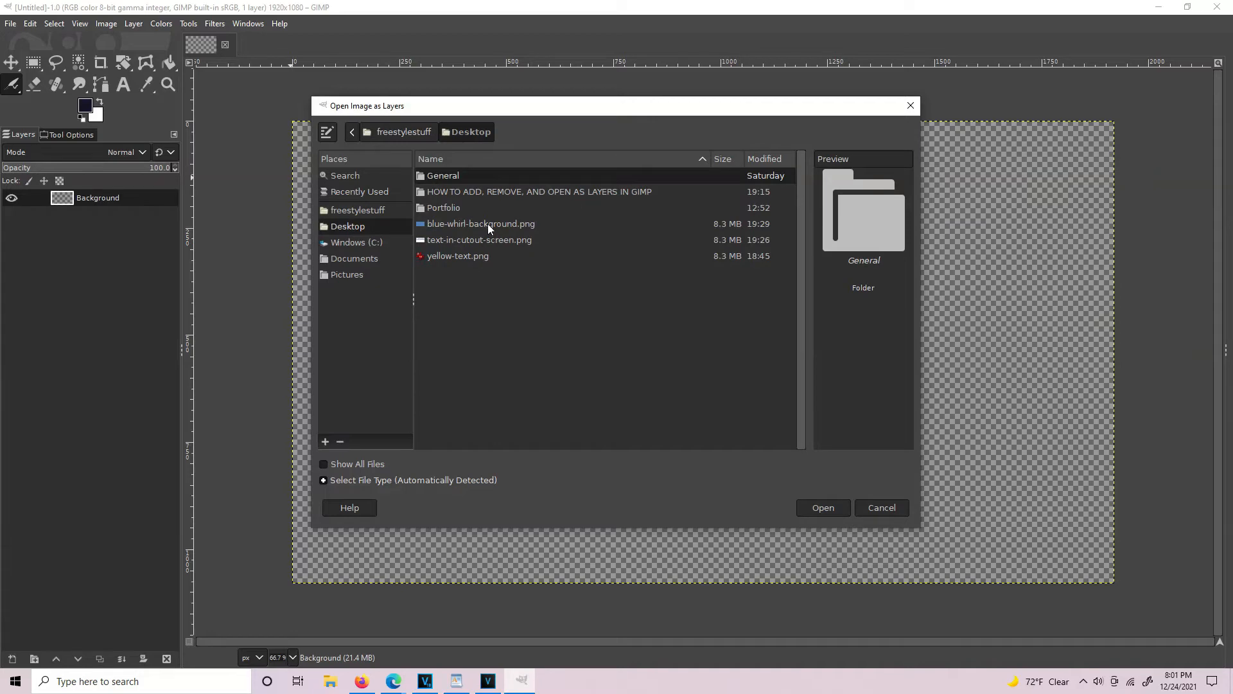
click(481, 224)
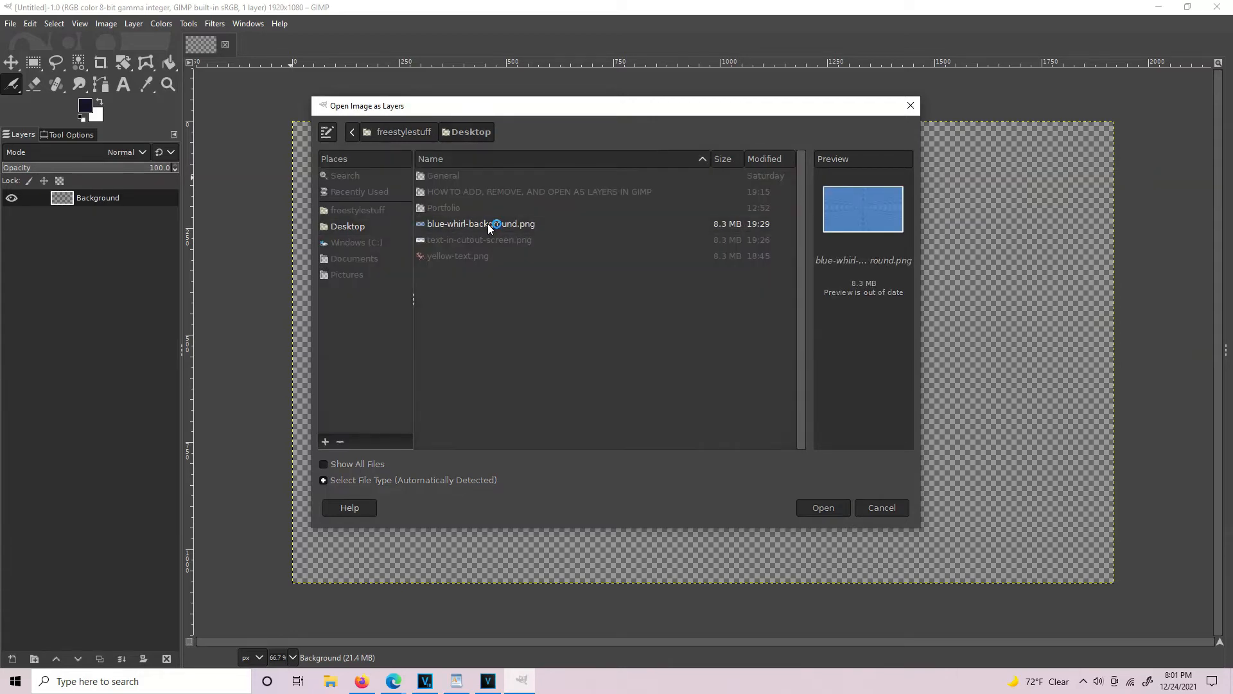
click(821, 507)
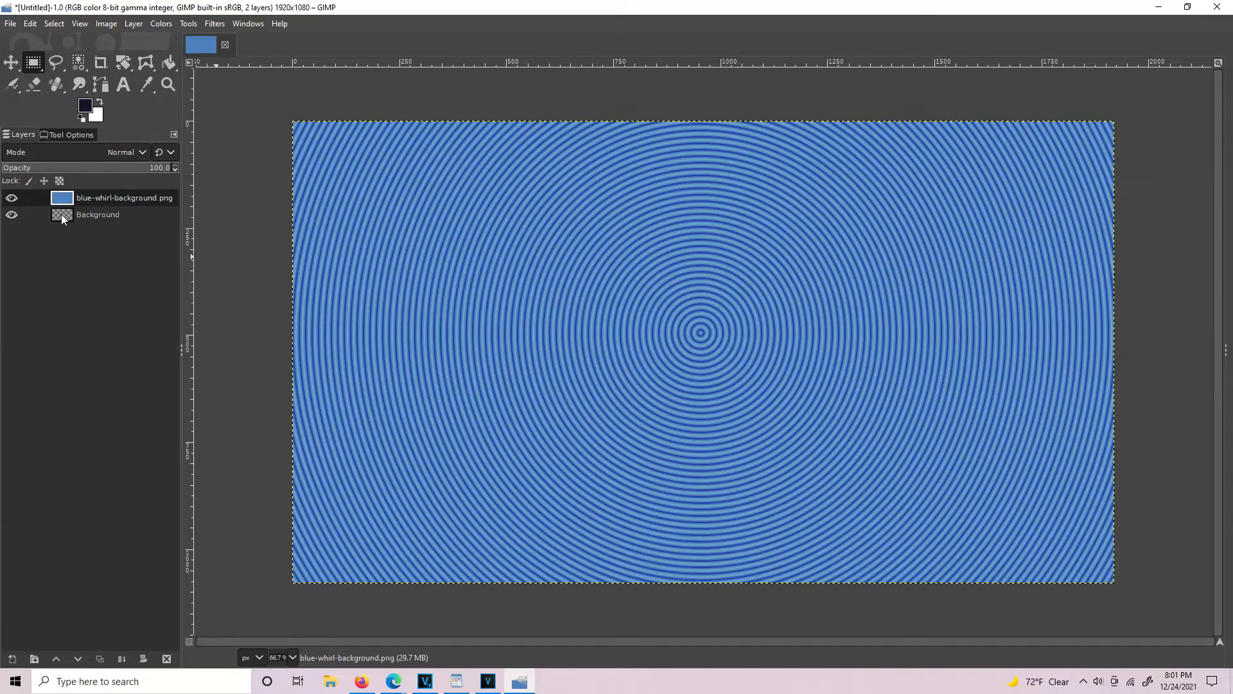
Step: Toggle the blue whirl layer's visibility, then merge it down into Background
click(97, 214)
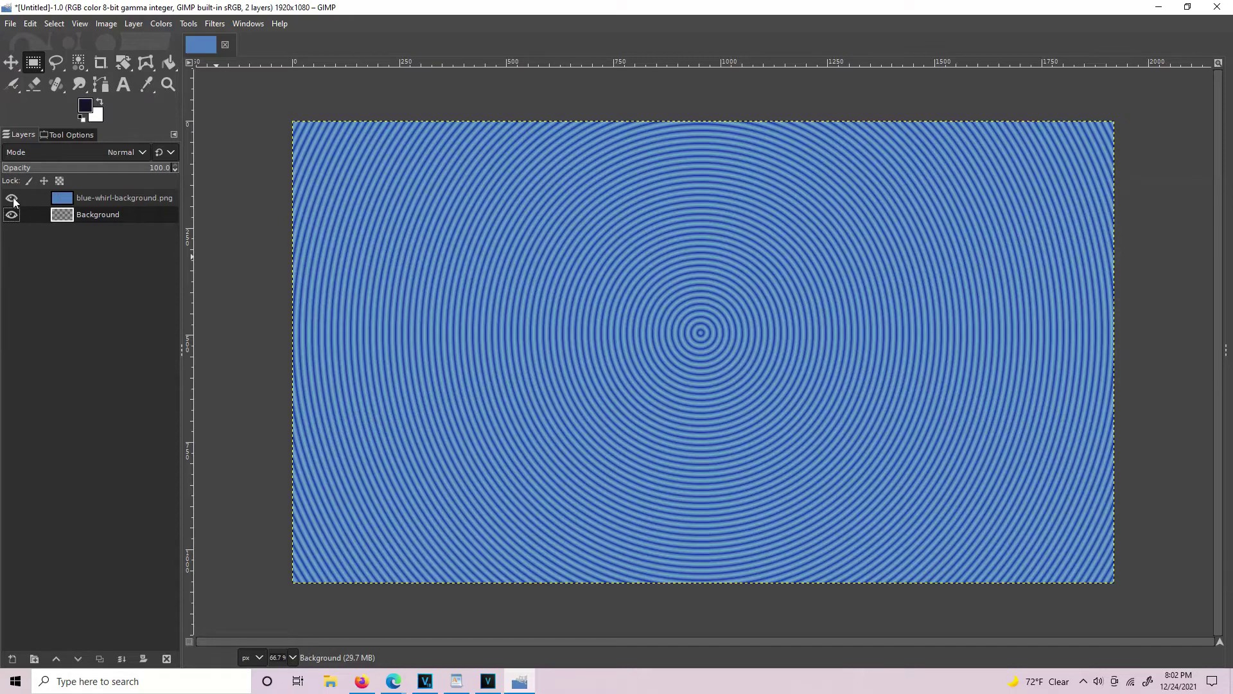
click(11, 197)
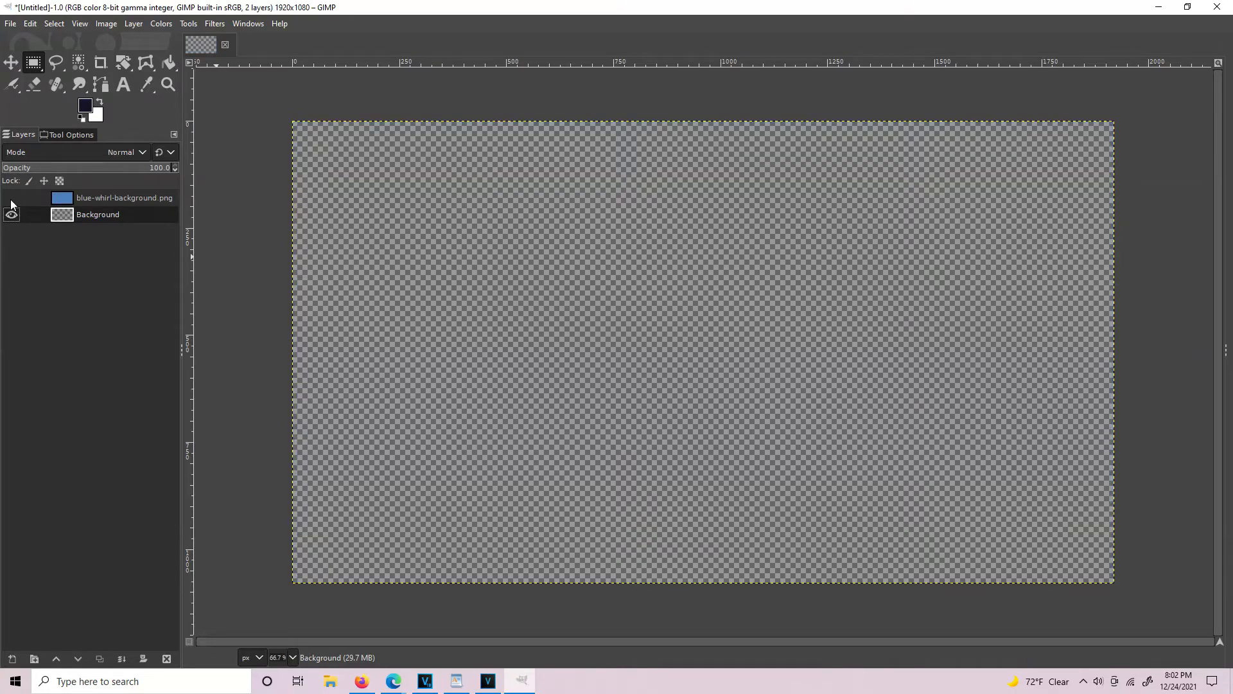
click(11, 197)
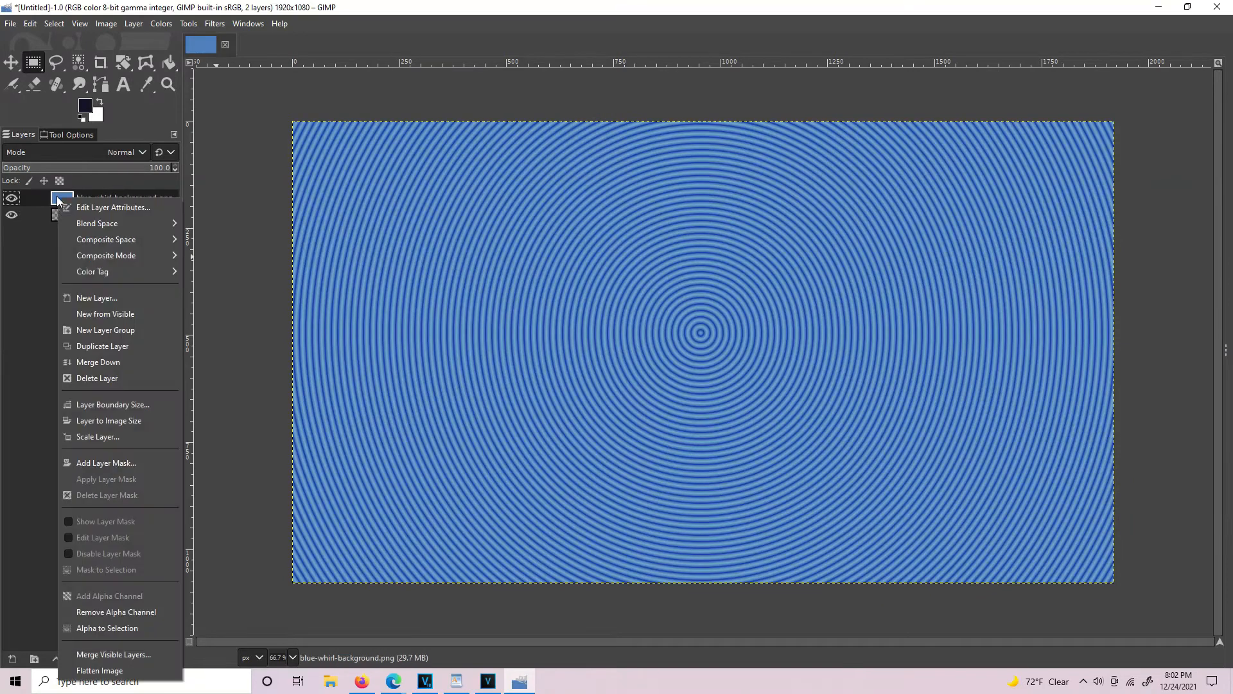
click(98, 362)
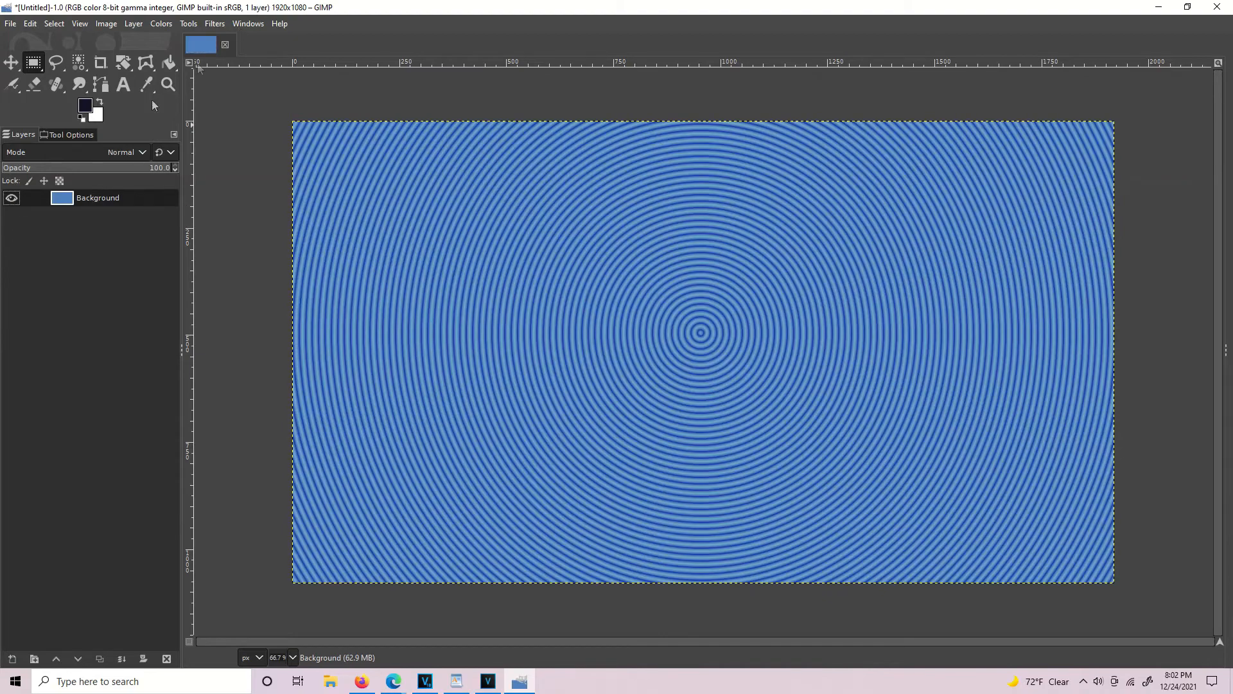
click(11, 23)
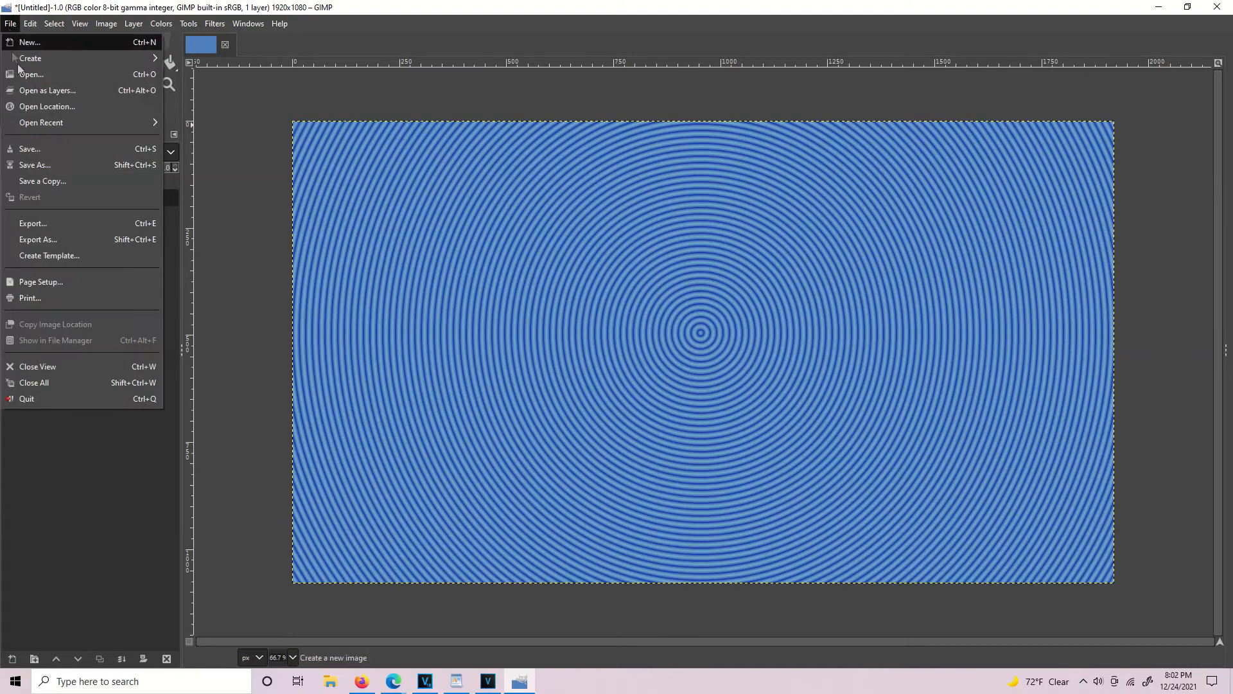
Step: Open text-in-cutout-screen.png and yellow-text.png together as layers
click(47, 90)
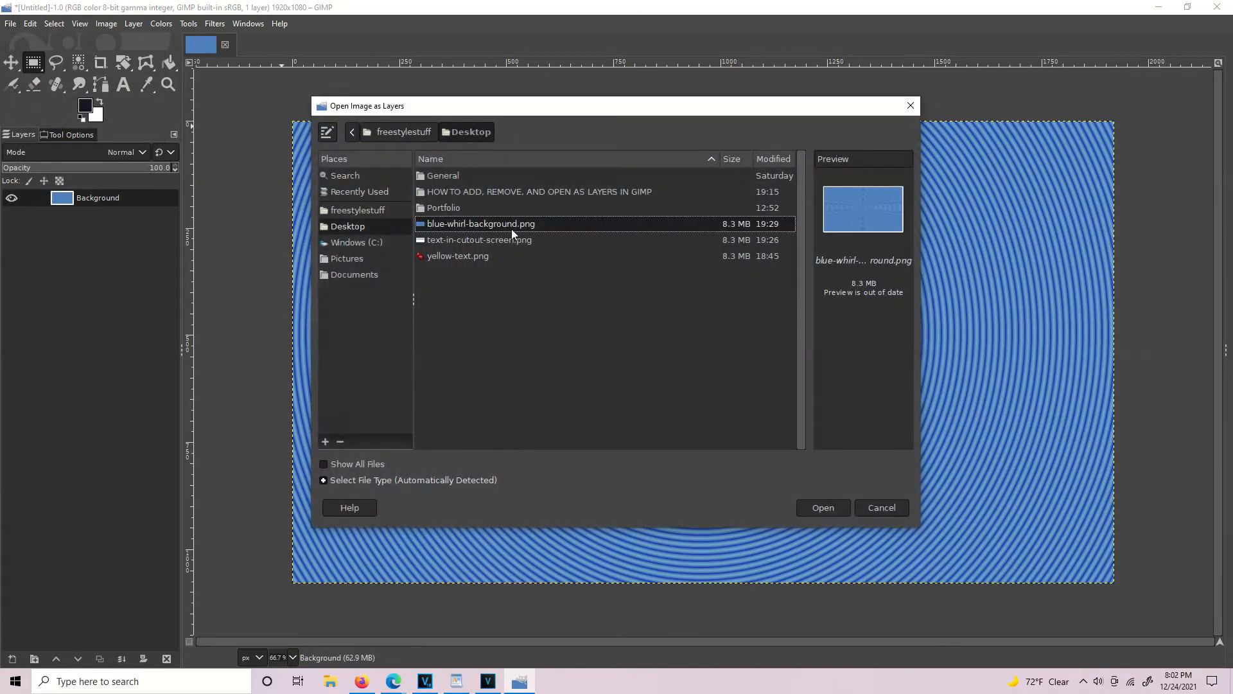
click(479, 239)
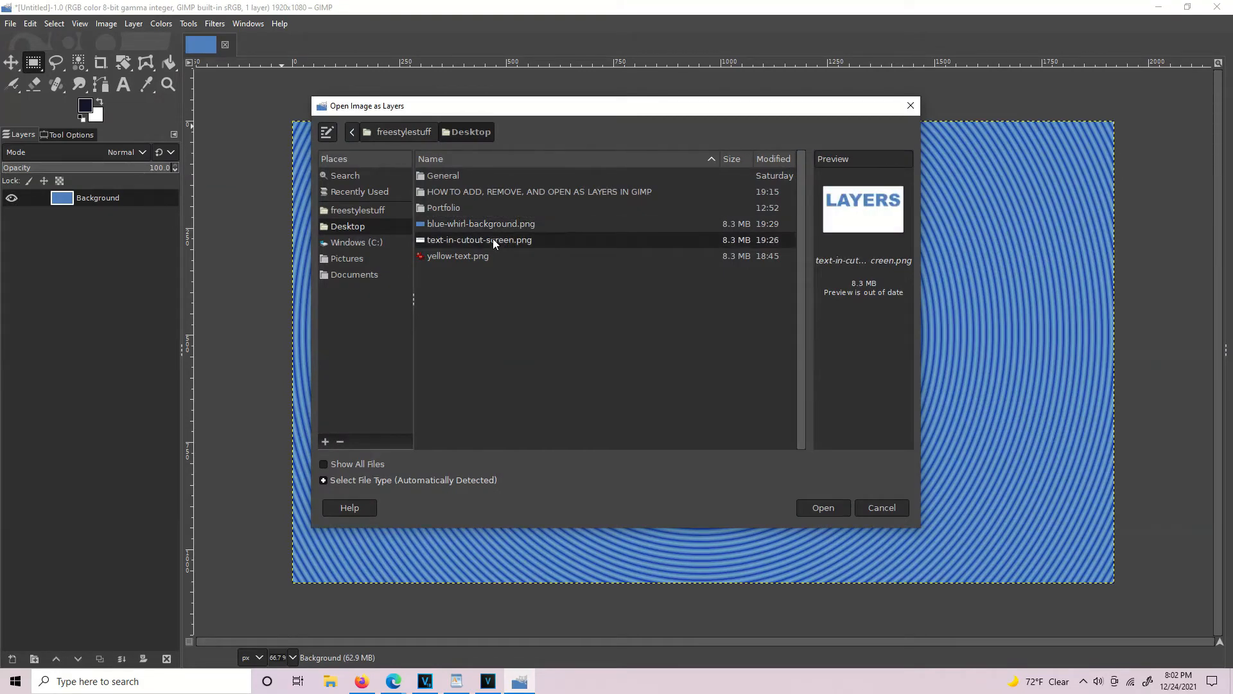
click(458, 256)
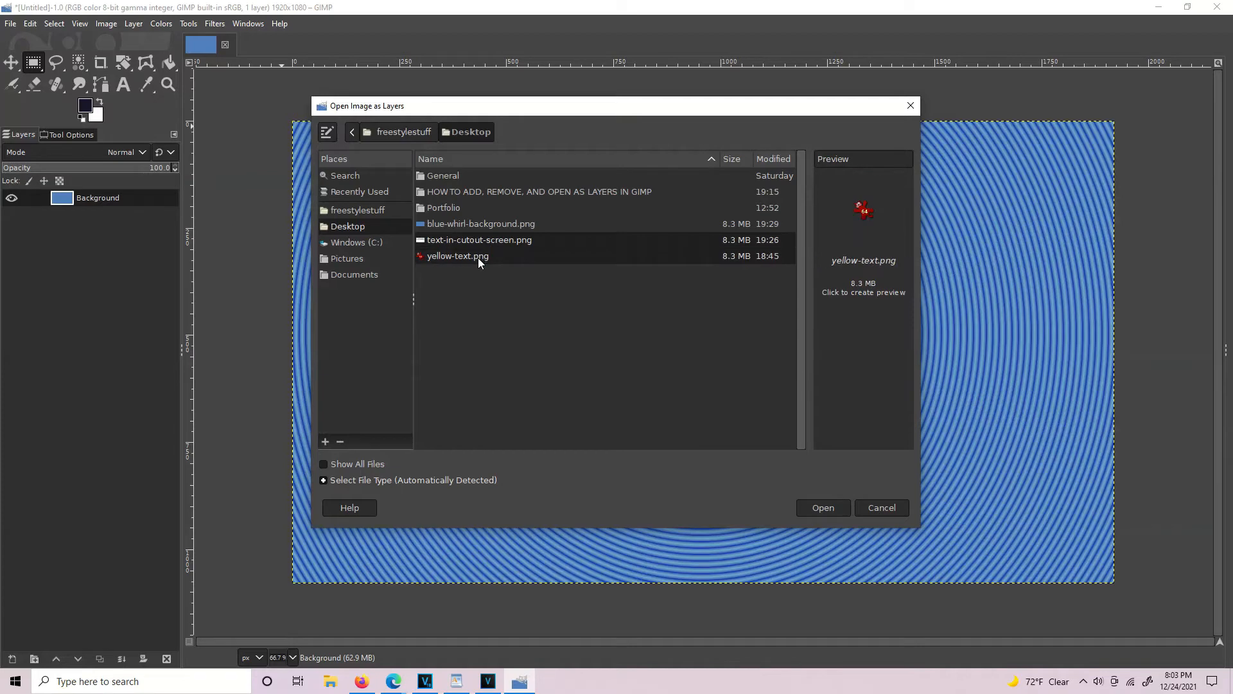
mouse_move(758, 458)
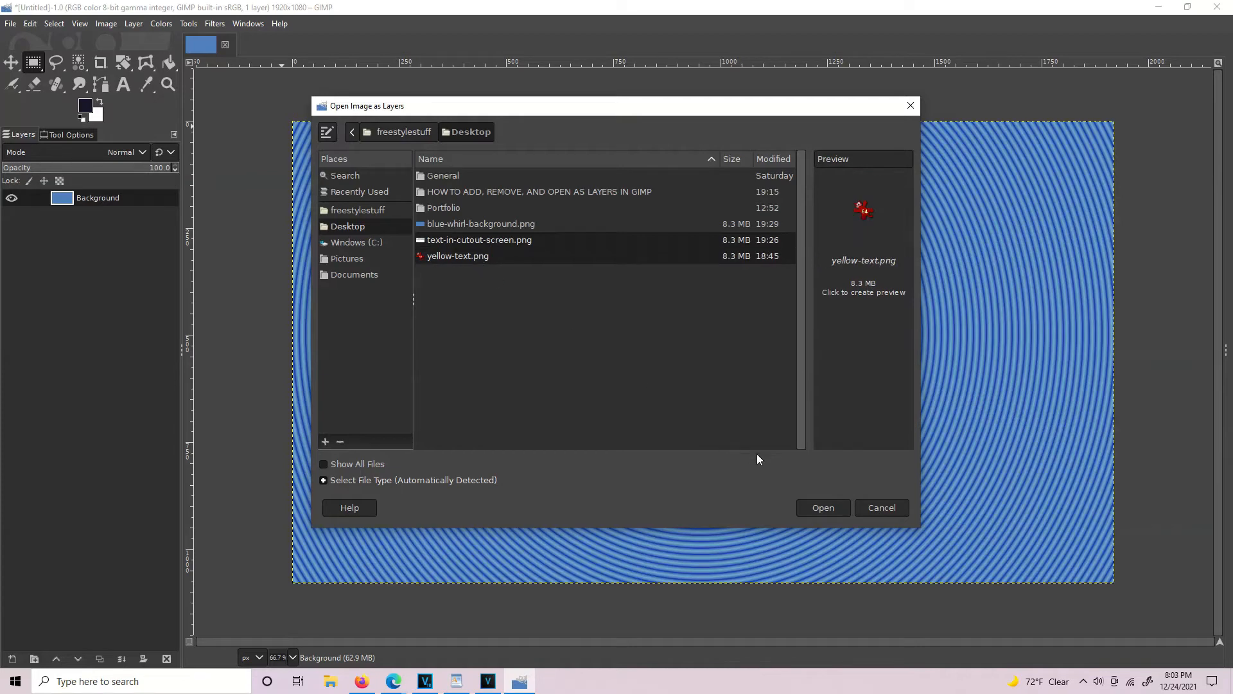
click(823, 507)
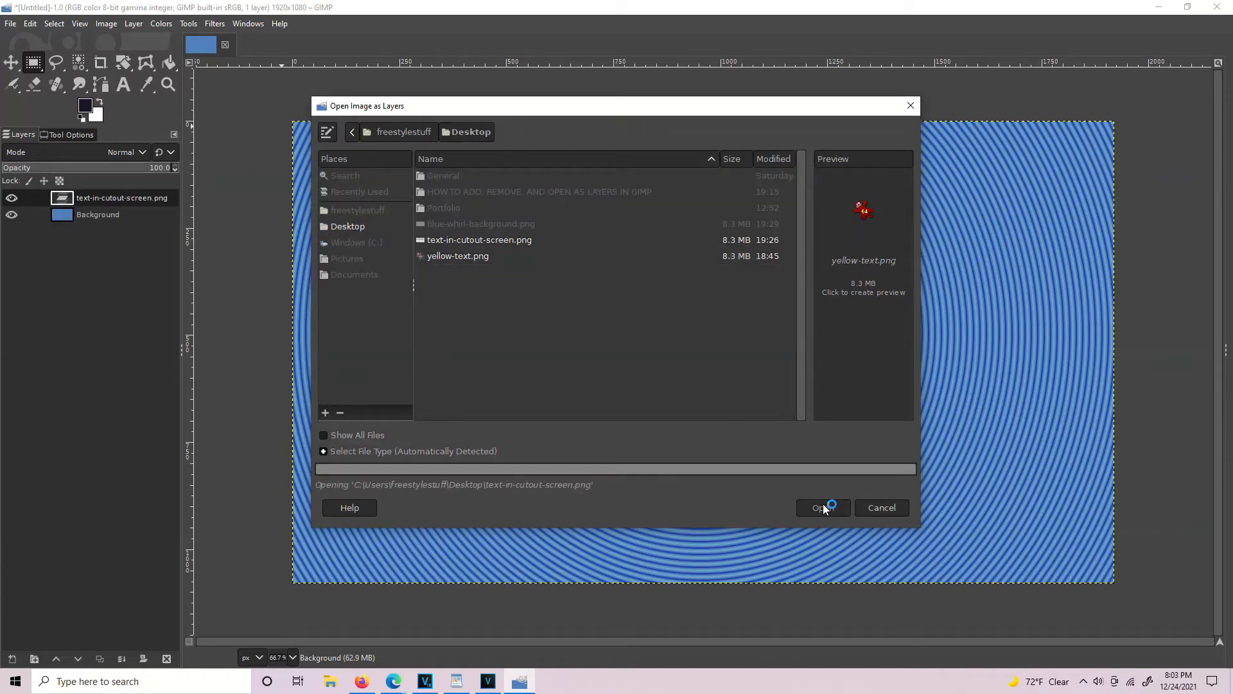
click(817, 508)
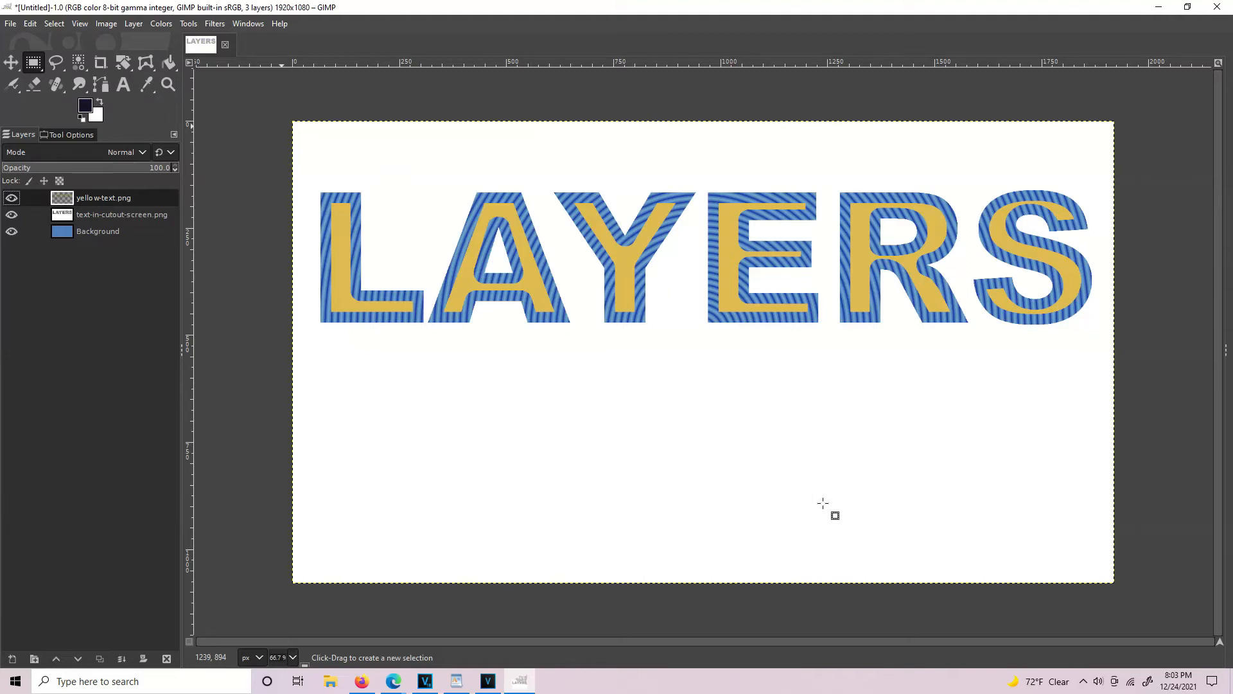
mouse_move(784, 384)
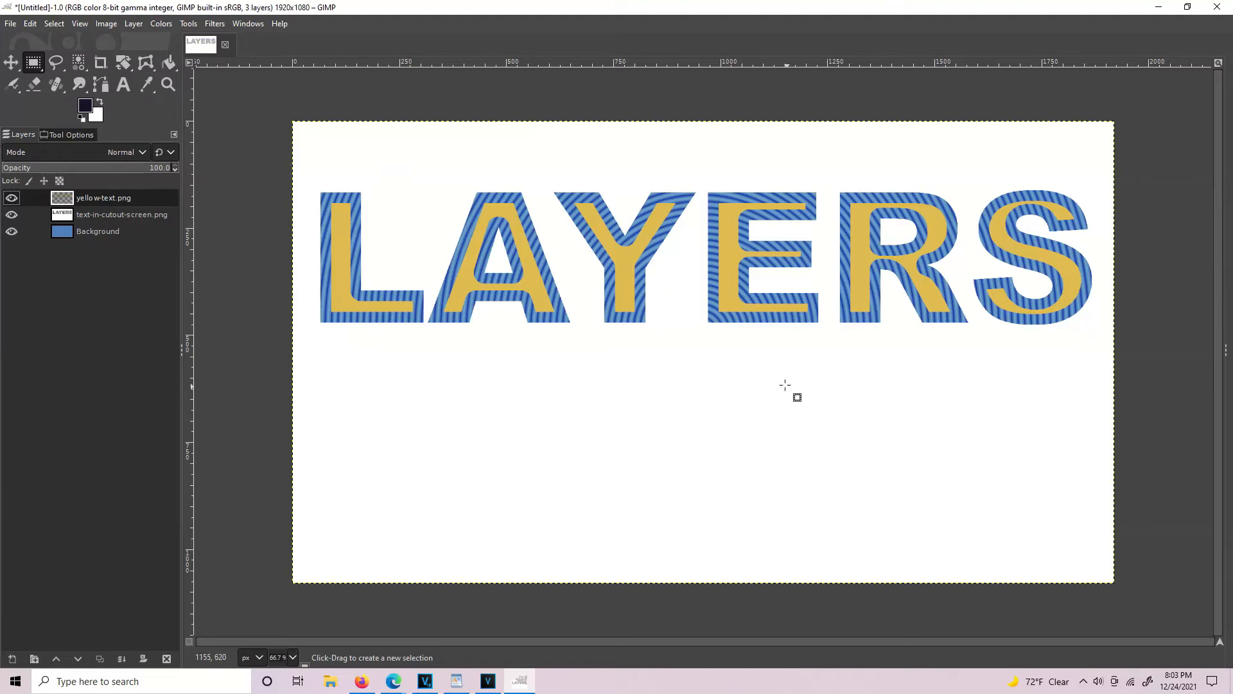
Step: Wait for both images to load, then click the top layer in the Layers panel
click(103, 197)
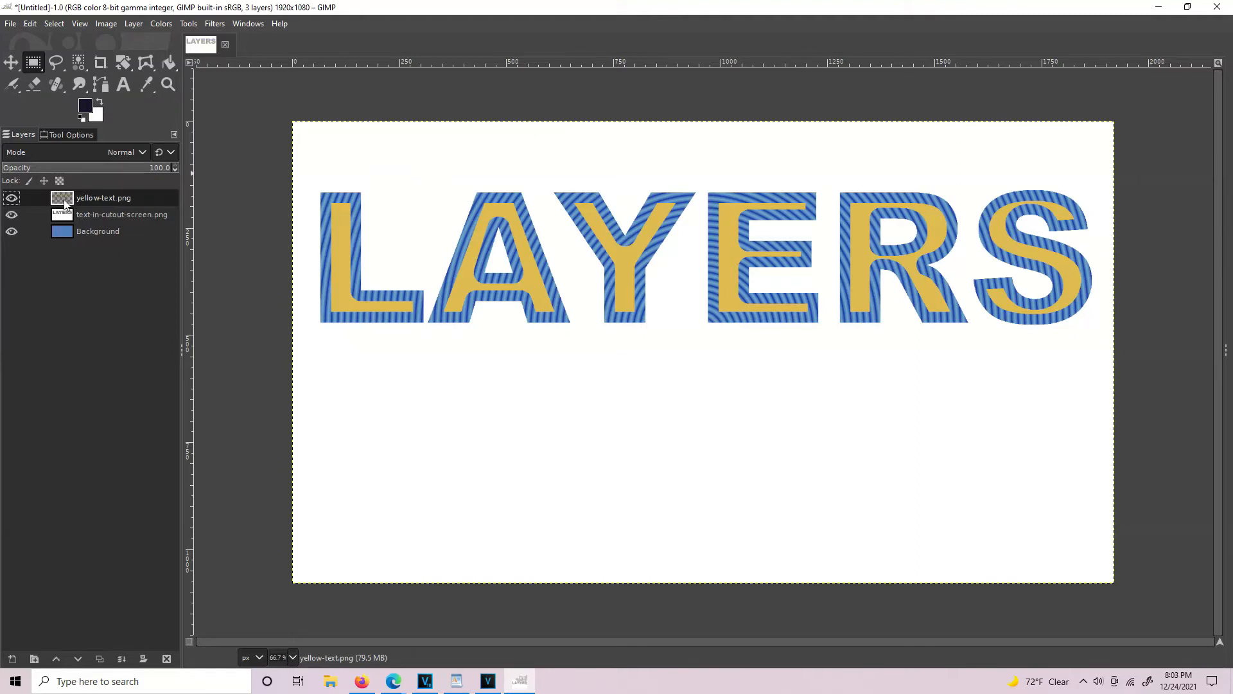
Step: Rename the top two layers to 'yellow text' and 'text cutout'
right_click(103, 198)
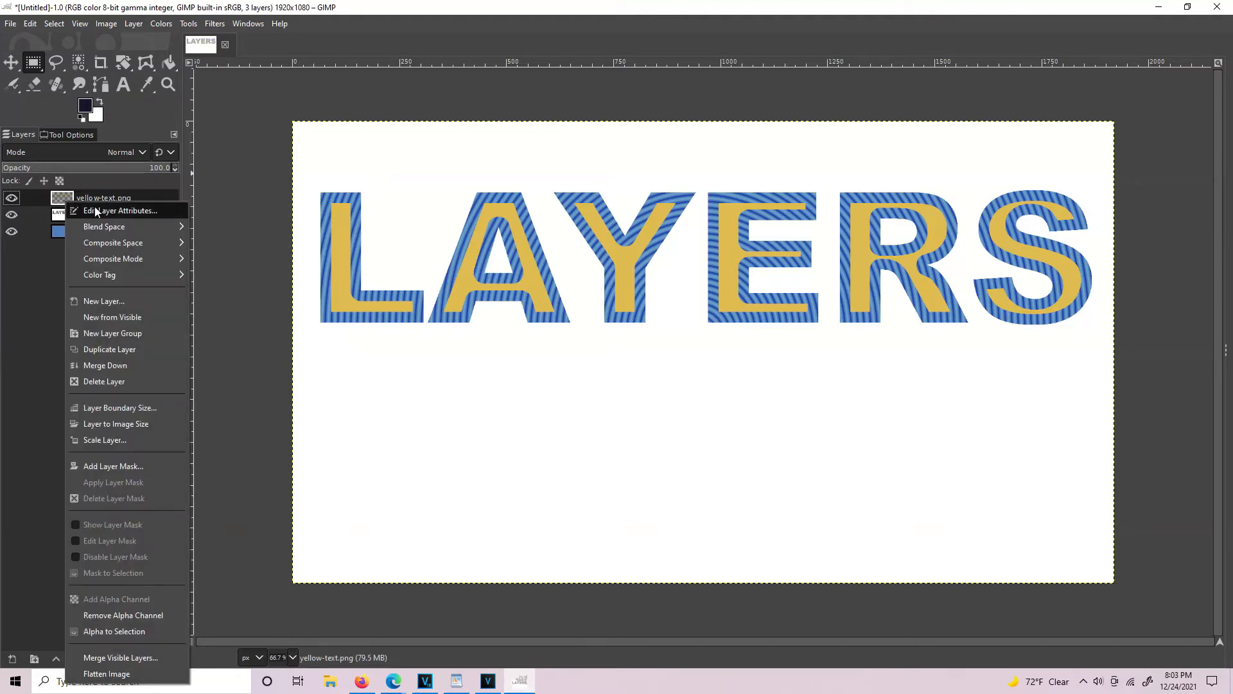
click(121, 210)
text(yellow text)
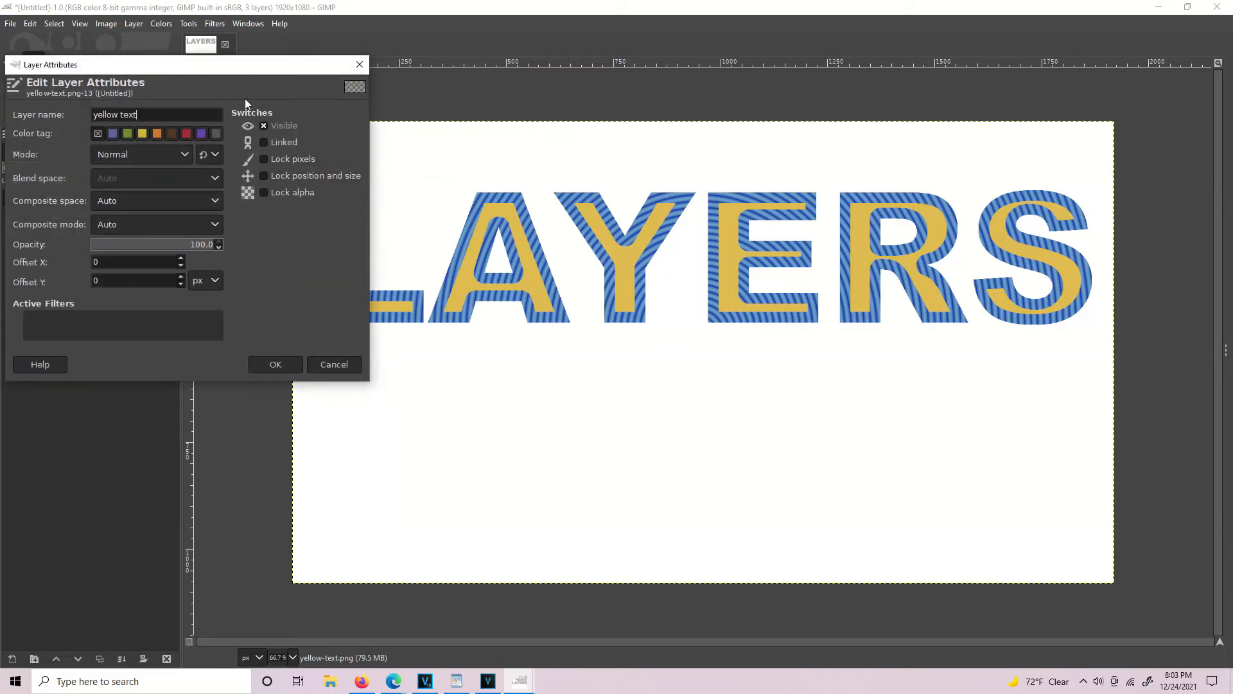
click(274, 364)
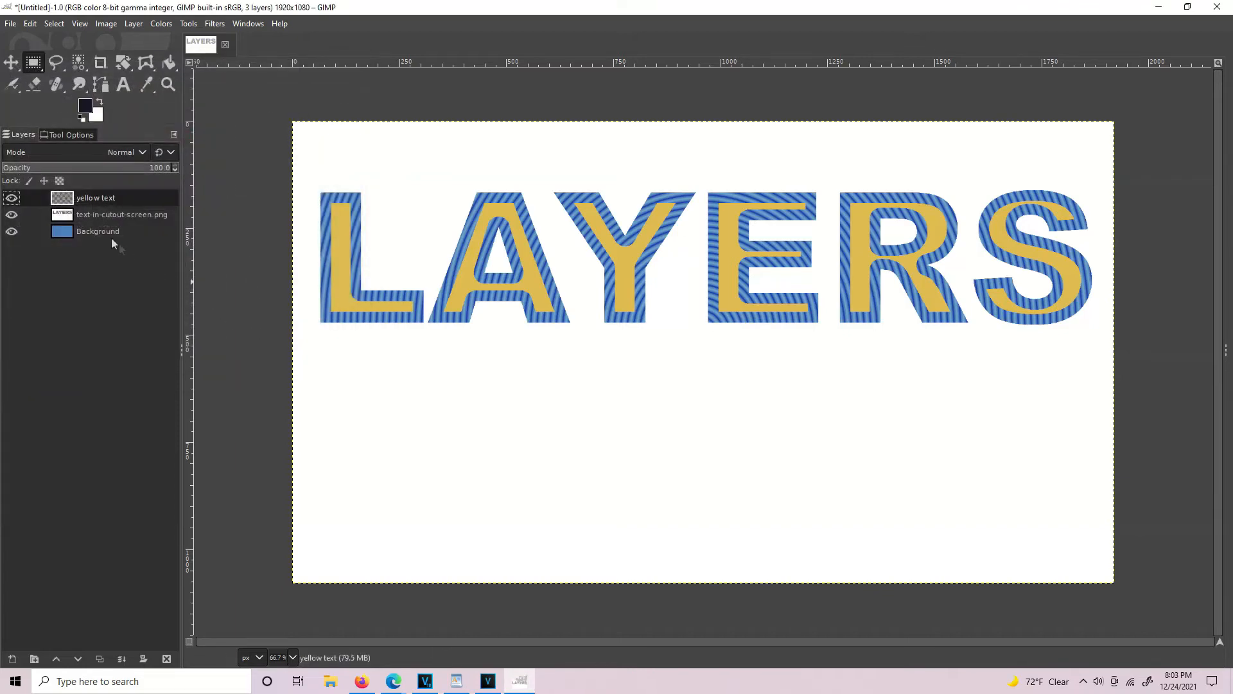
click(122, 213)
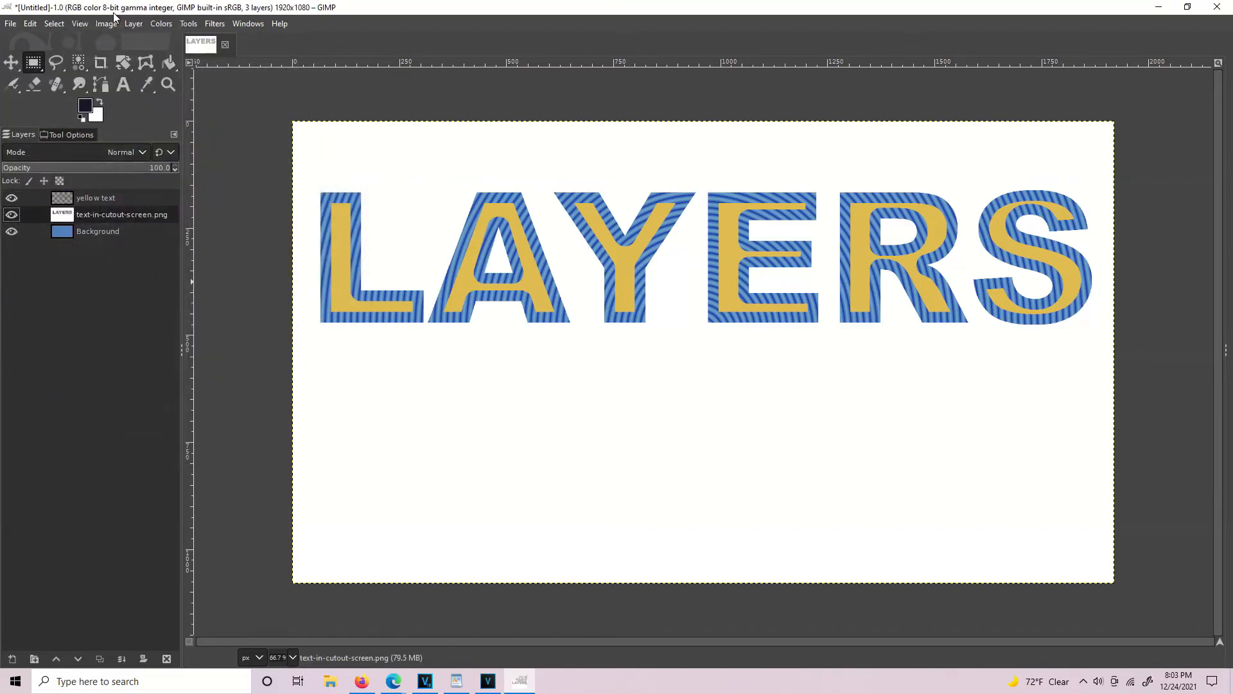
double_click(122, 214)
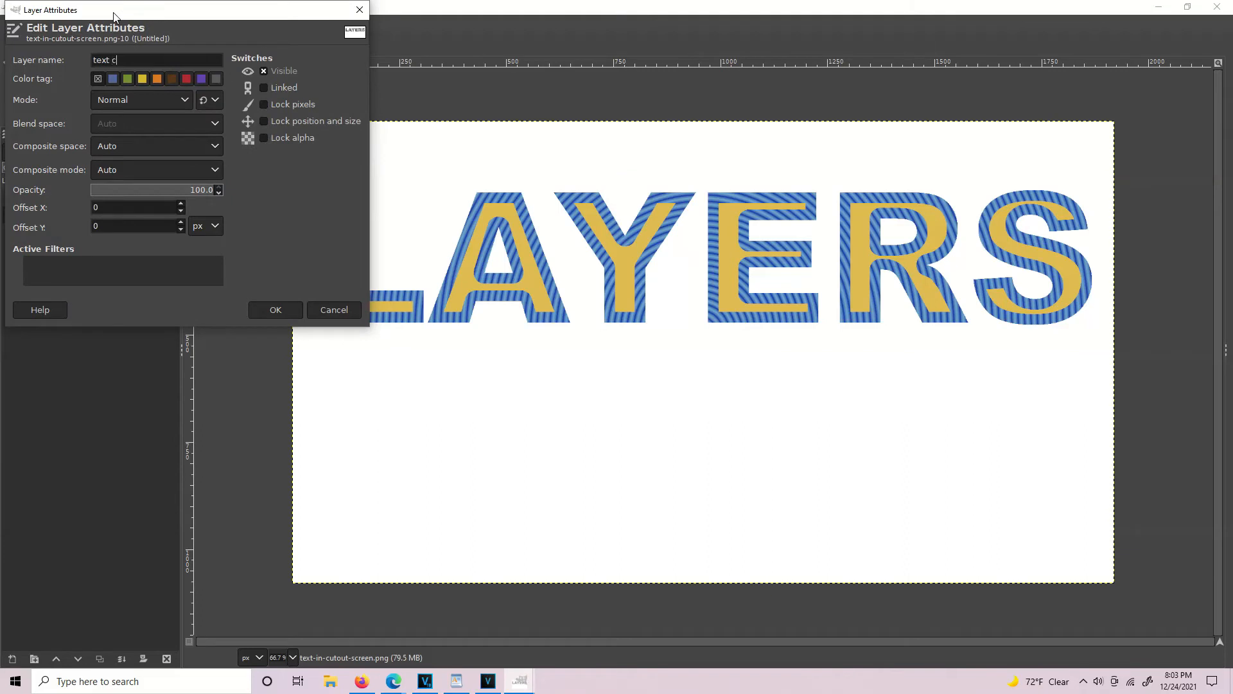
text(utout)
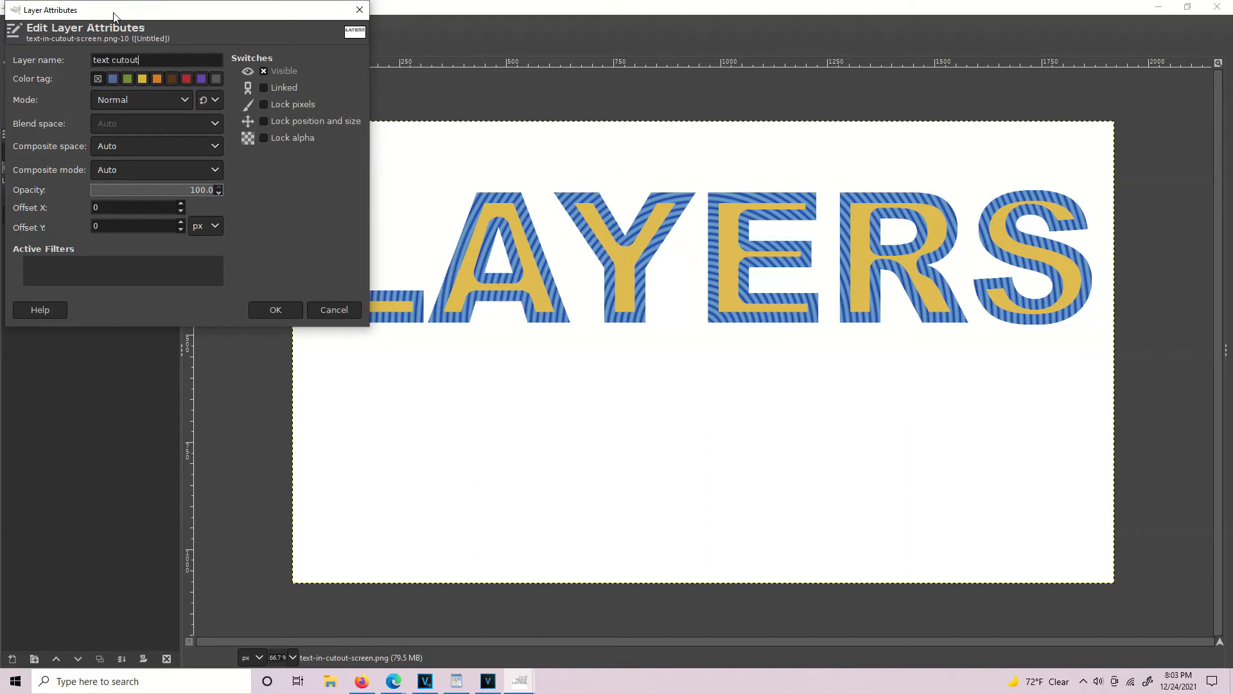
click(275, 309)
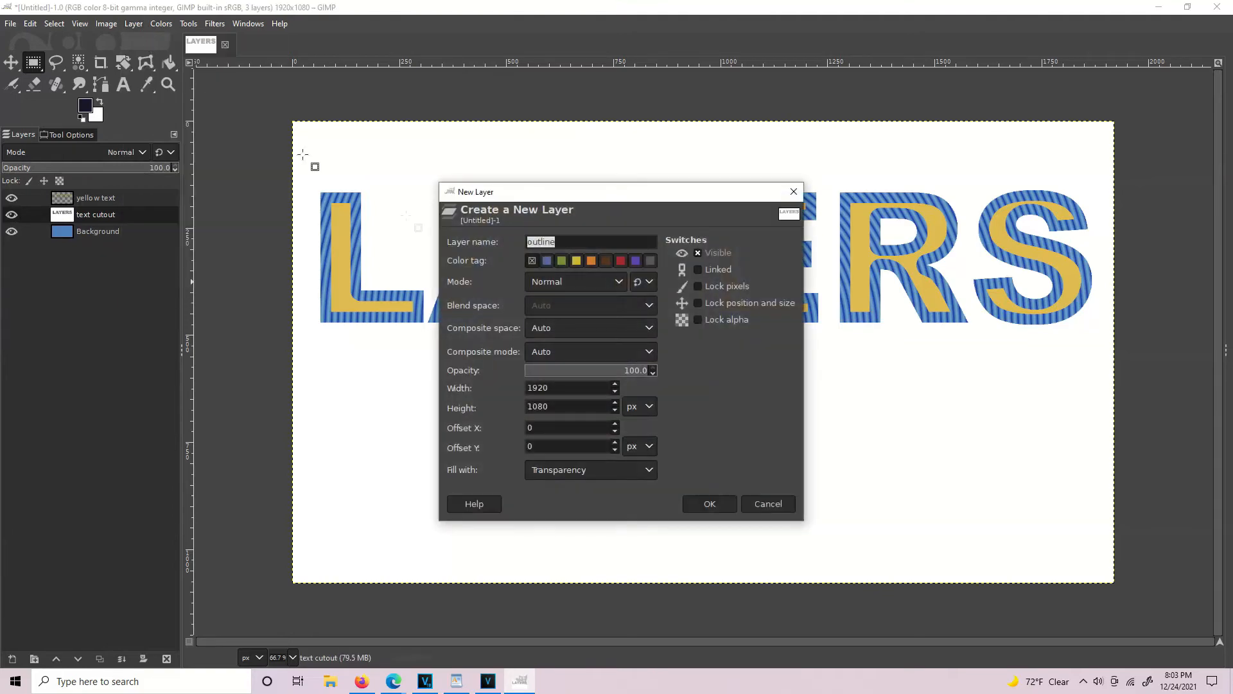
mouse_move(673, 458)
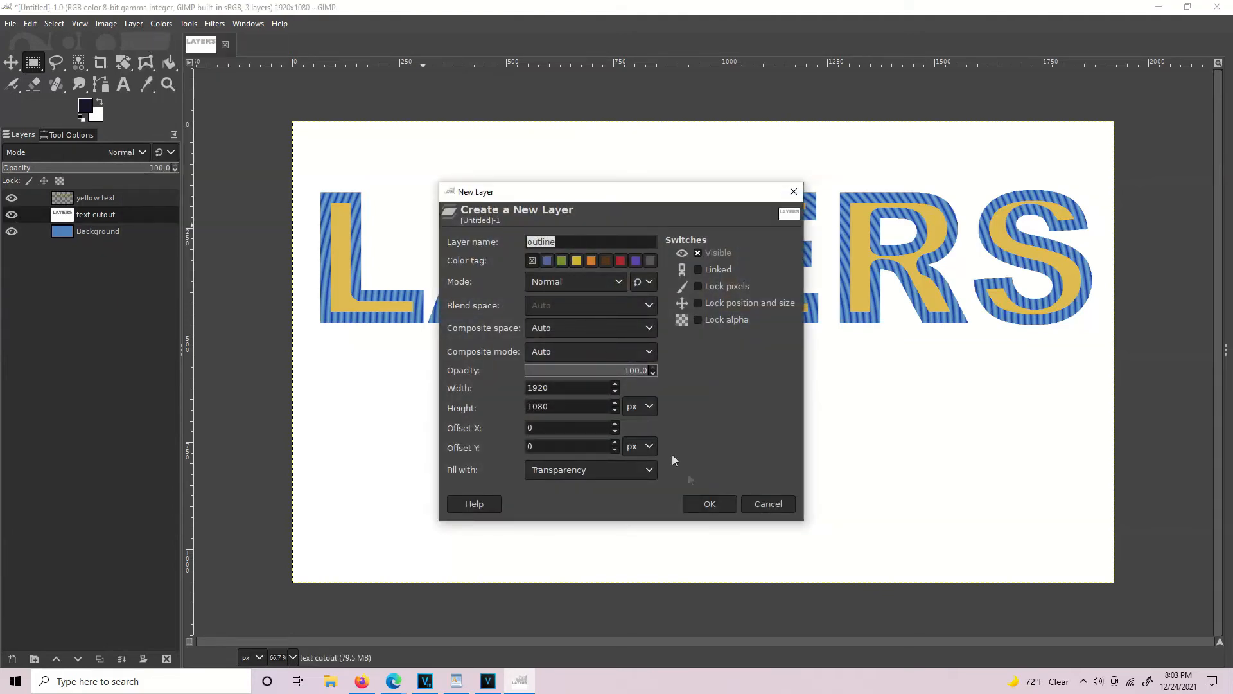
Step: Create a transparent layer named 'outline' and raise it to the top
click(708, 504)
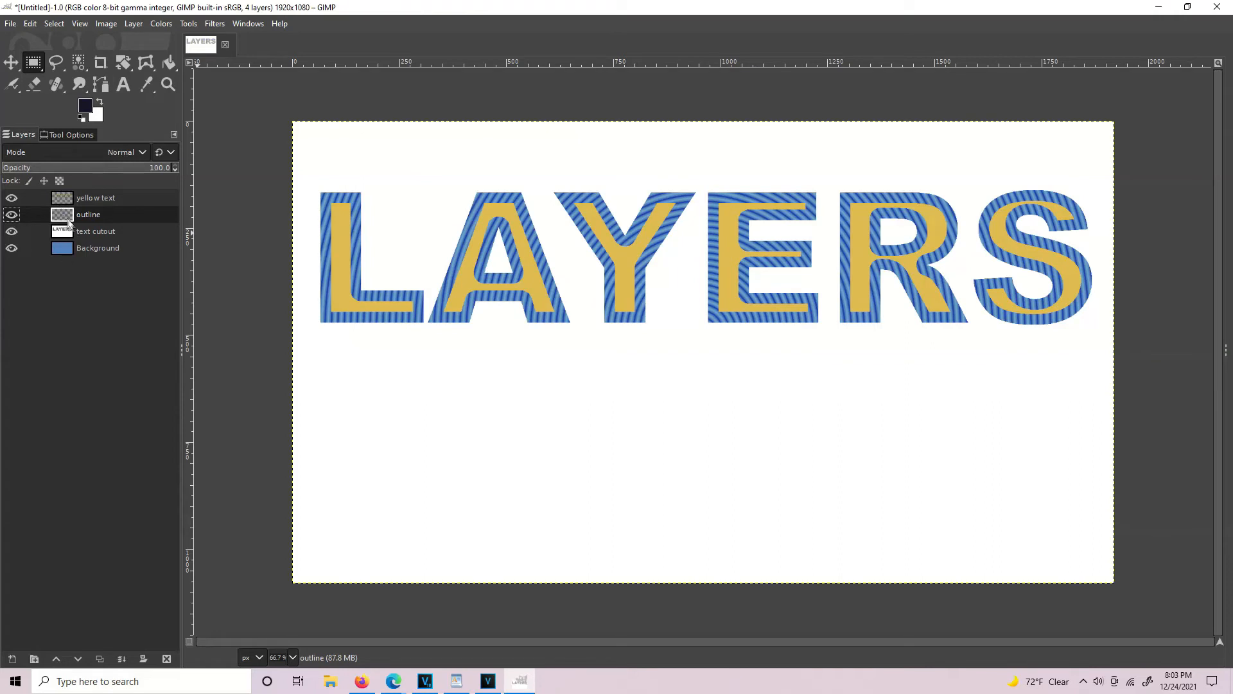
double_click(95, 230)
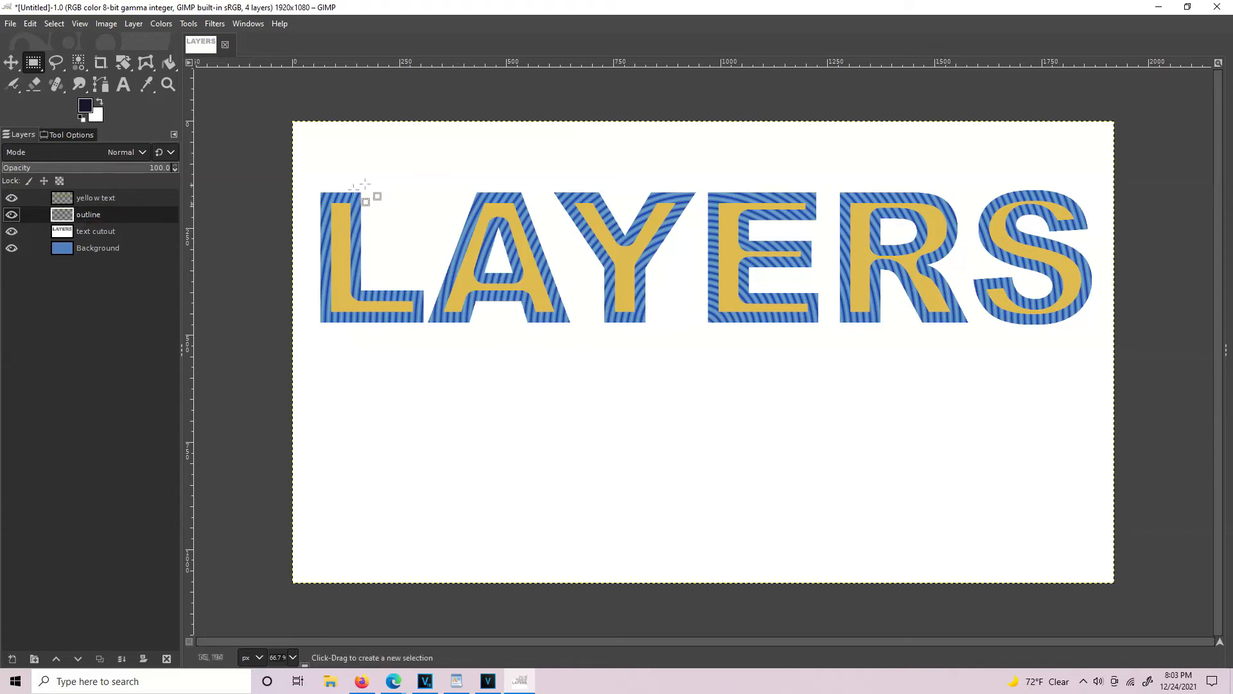
click(88, 214)
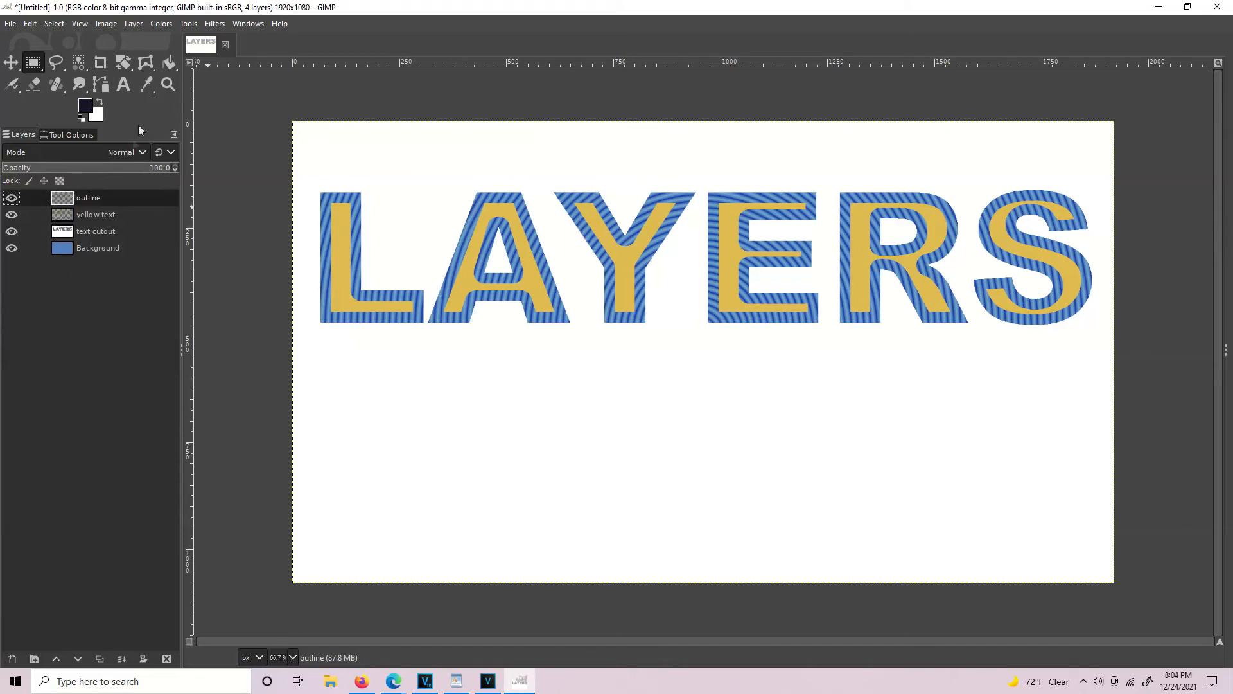
mouse_move(167, 64)
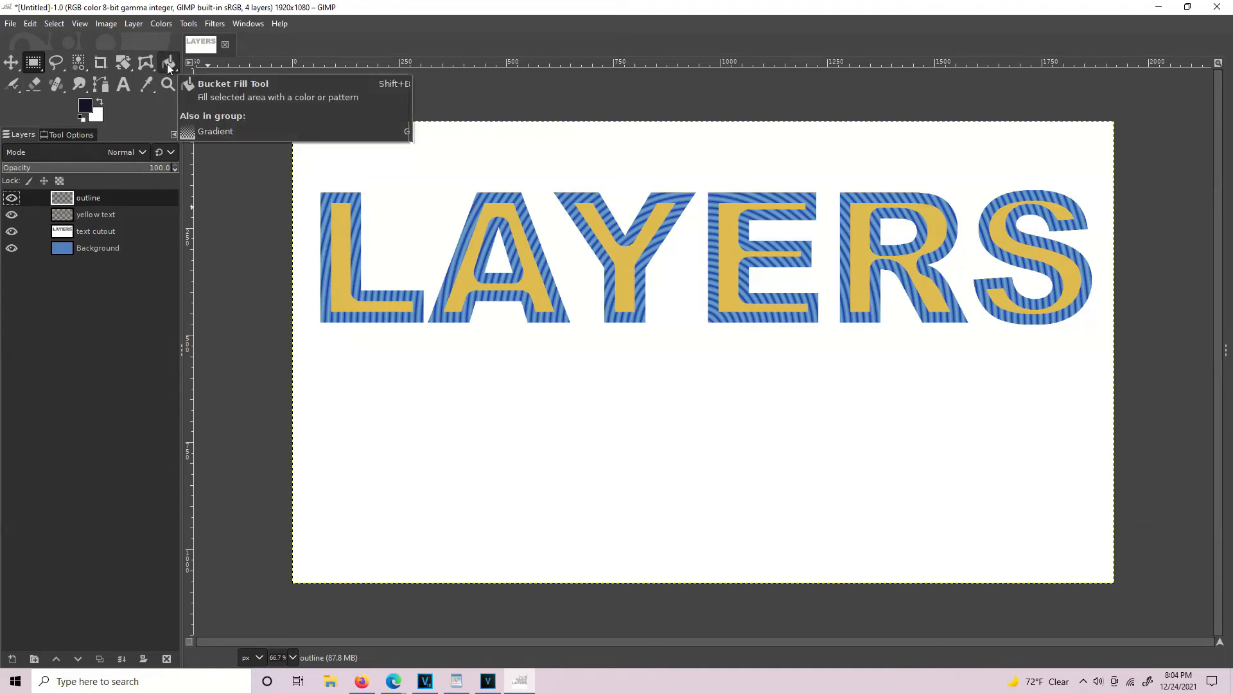
mouse_move(144, 86)
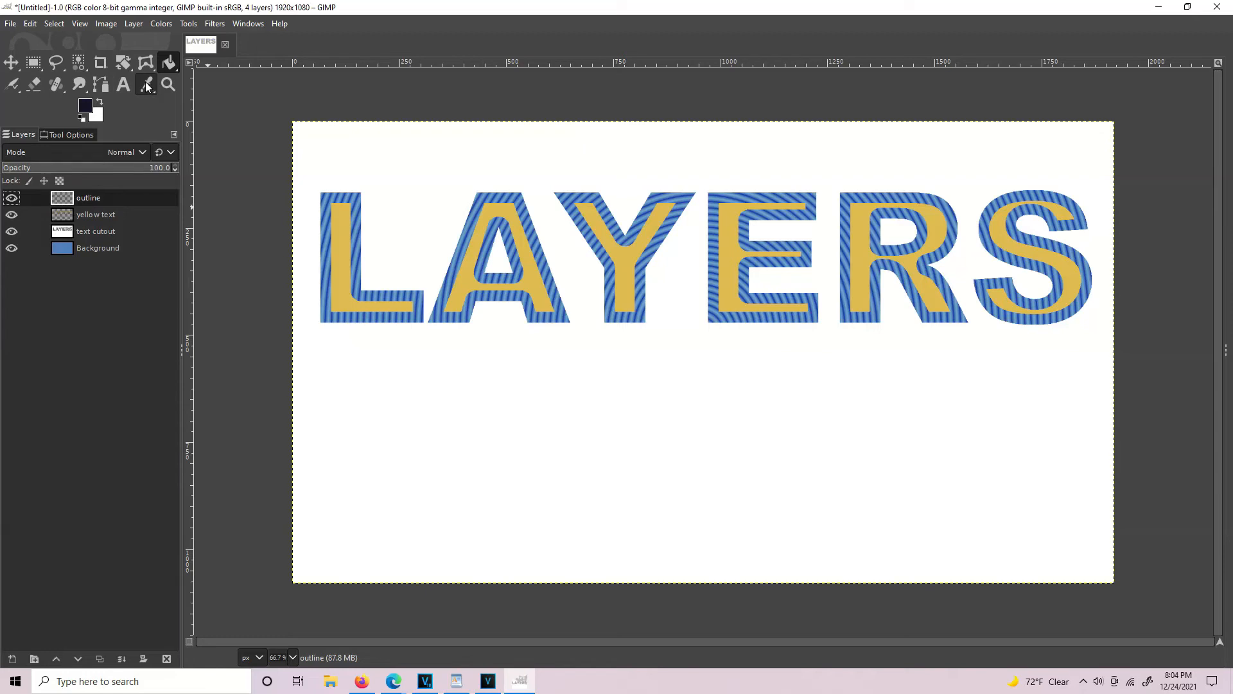
mouse_move(146, 84)
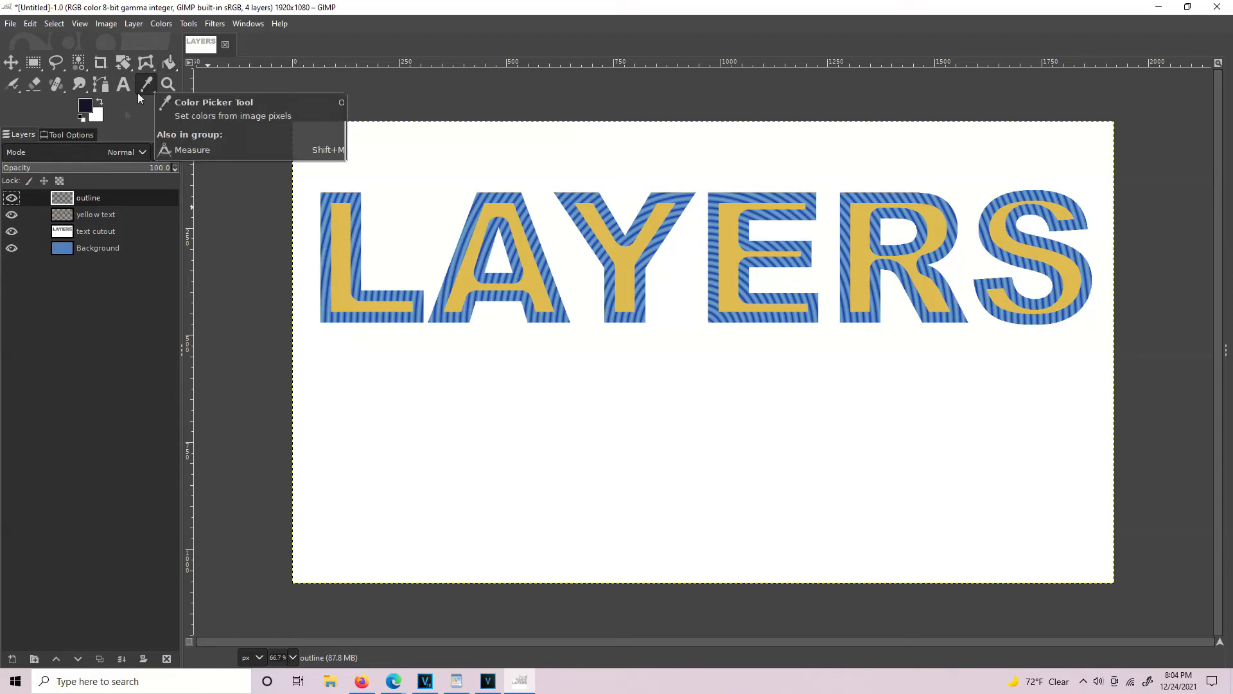
mouse_move(63, 221)
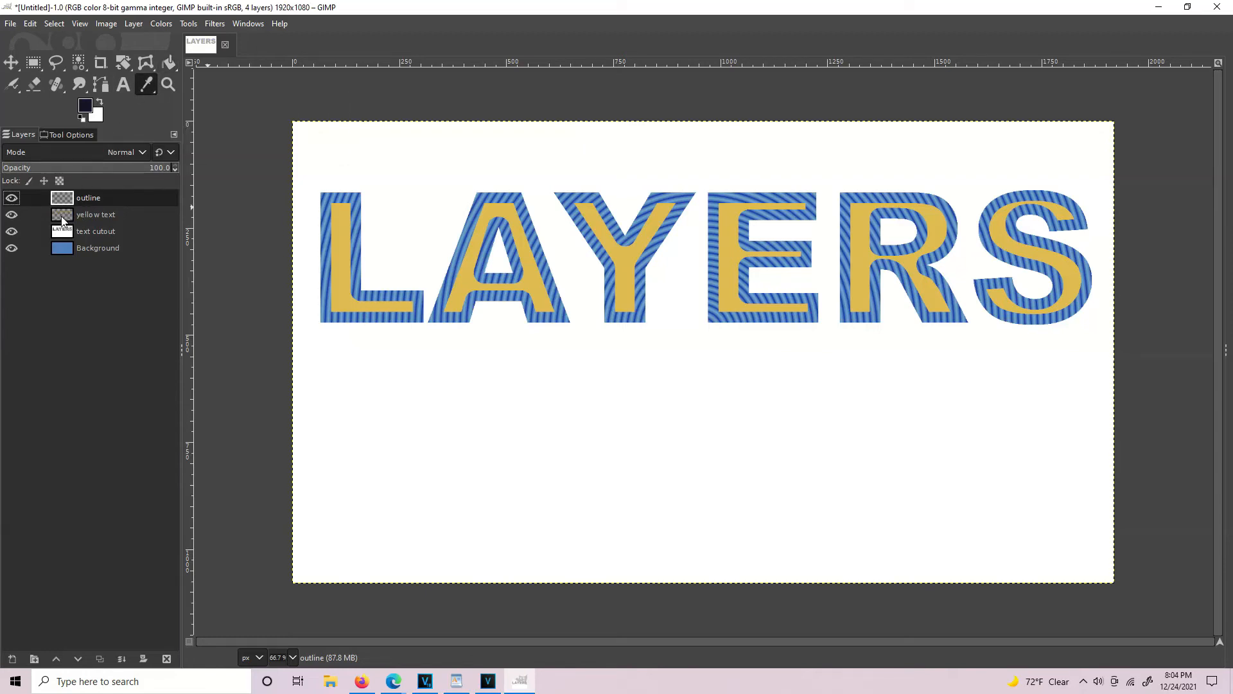
Step: Sample the letters' yellow as foreground colour and reselect the outline layer
click(11, 214)
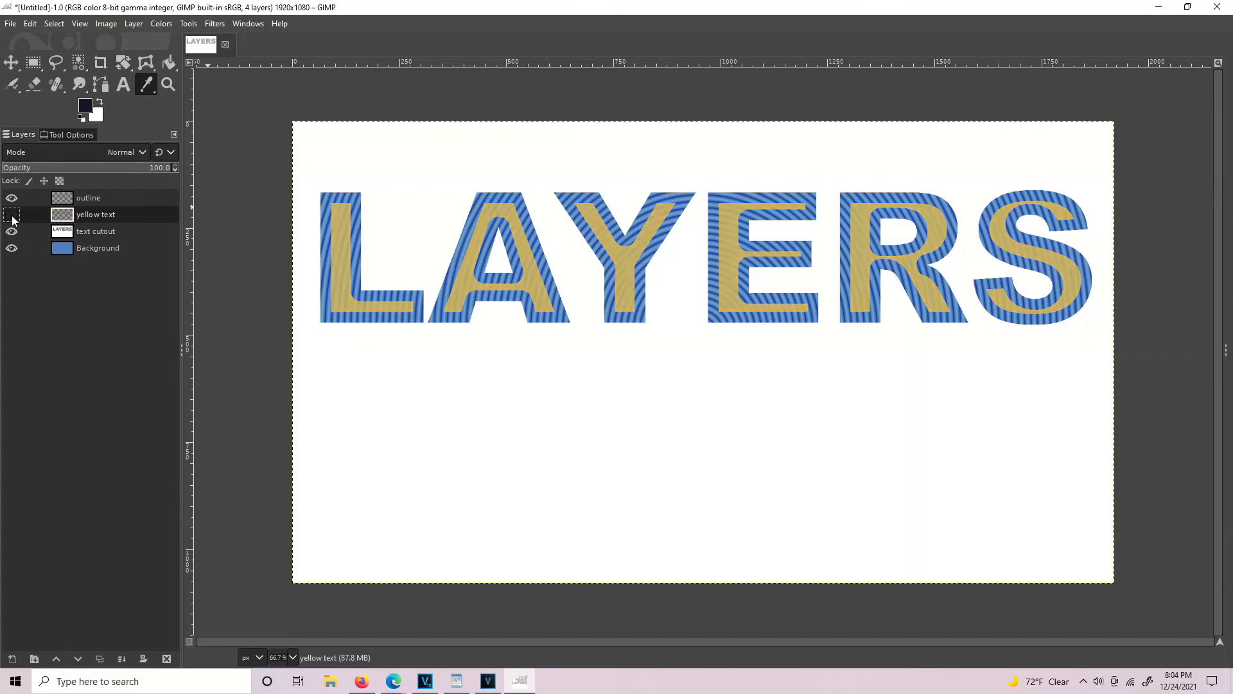
click(12, 218)
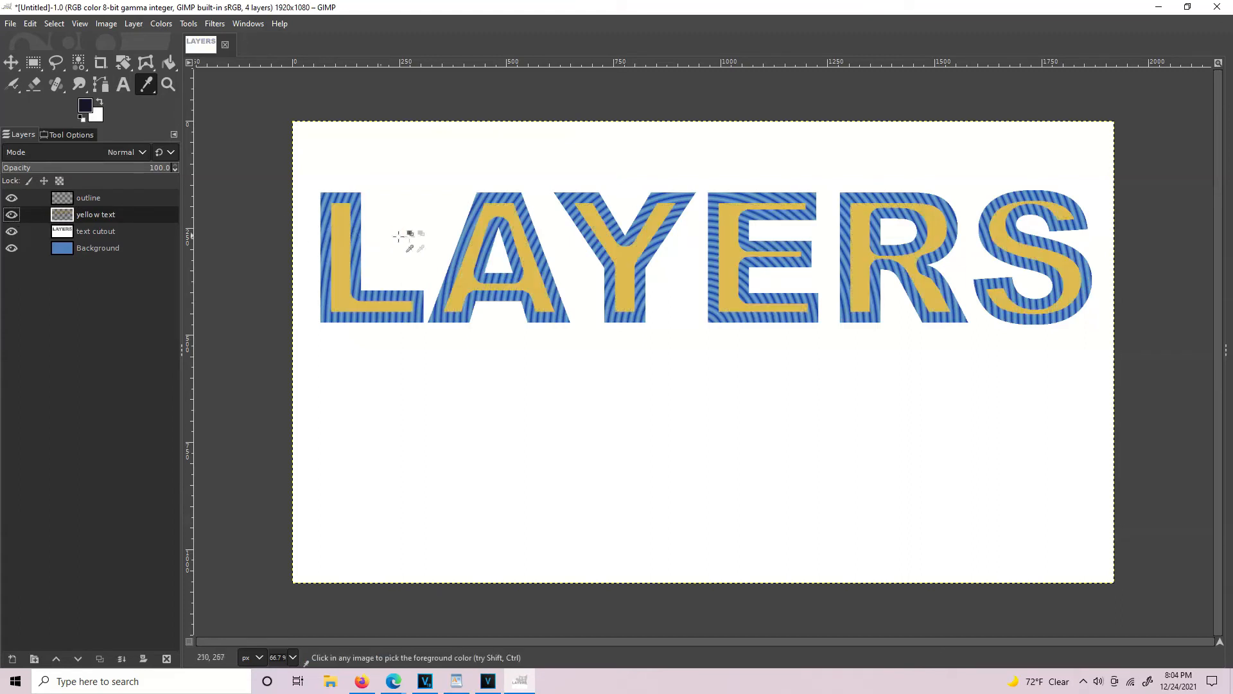
click(480, 232)
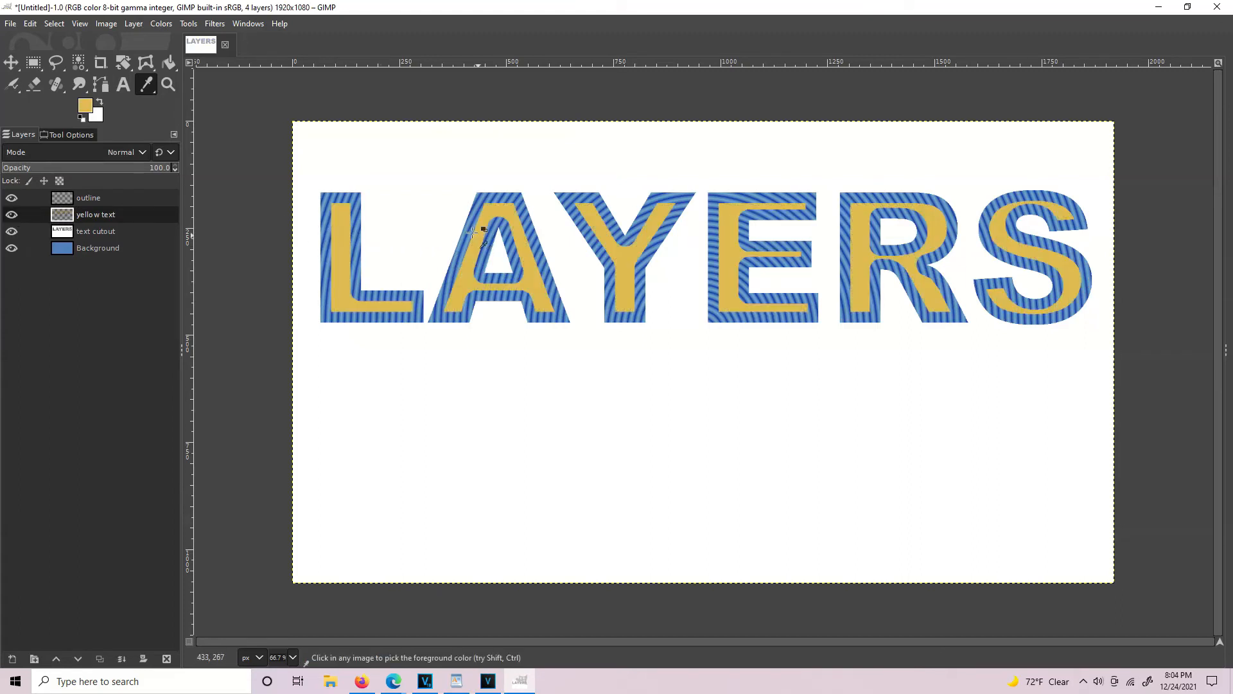
click(481, 231)
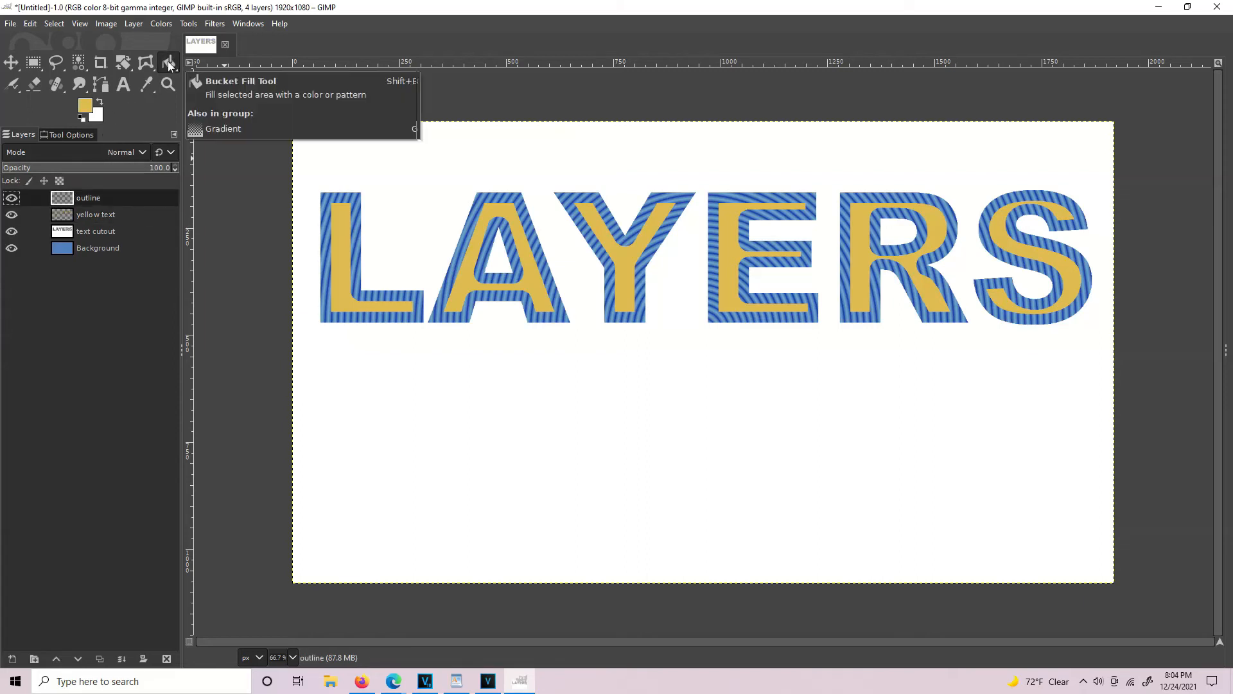
Step: Bucket-fill the outline layer with the yellow foreground colour across the whole canvas
click(405, 167)
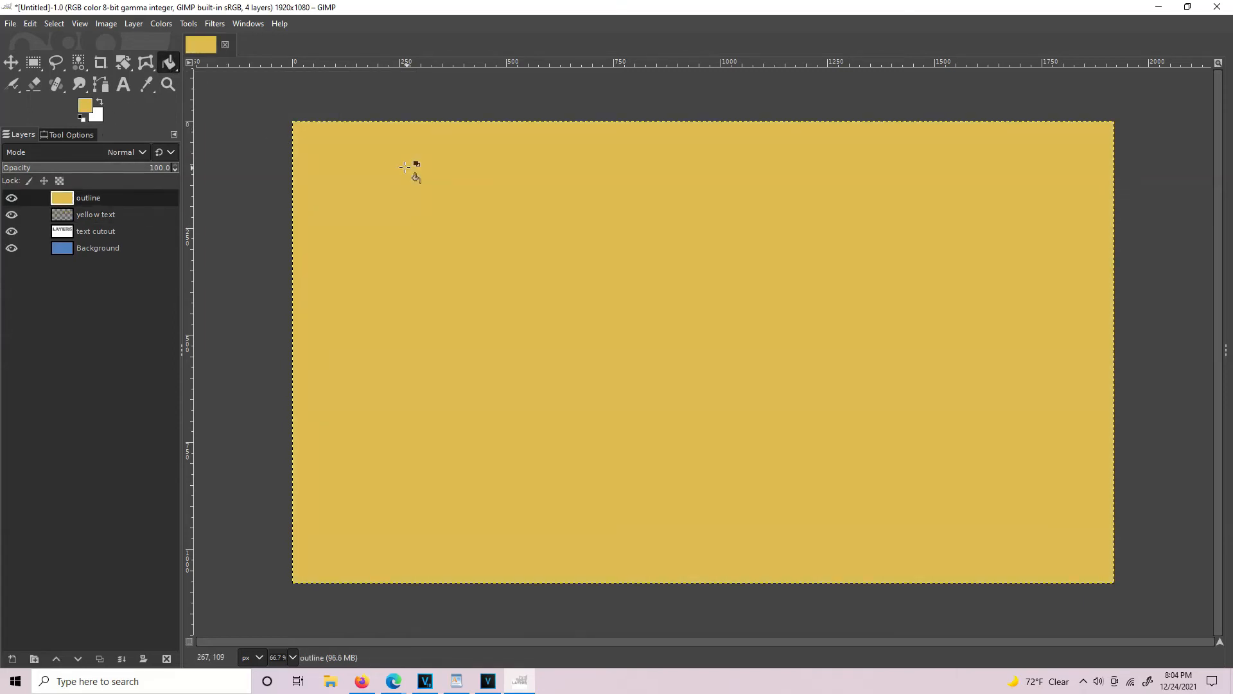
mouse_move(53, 23)
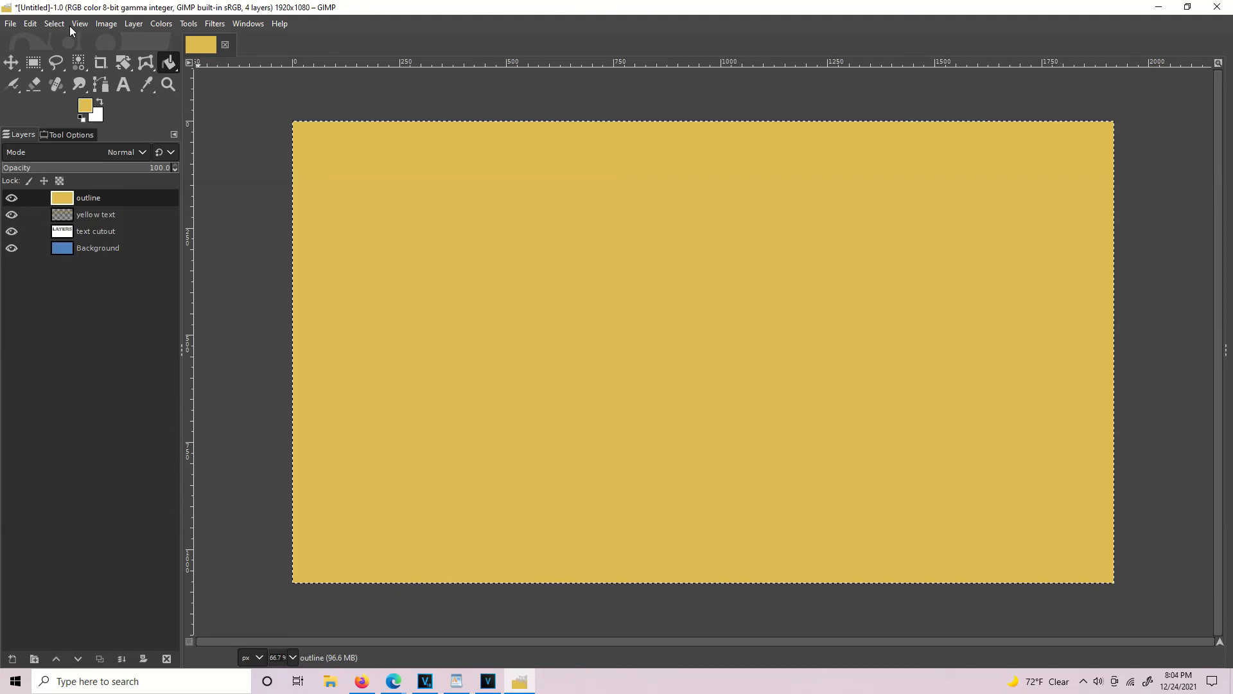
mouse_move(1040, 558)
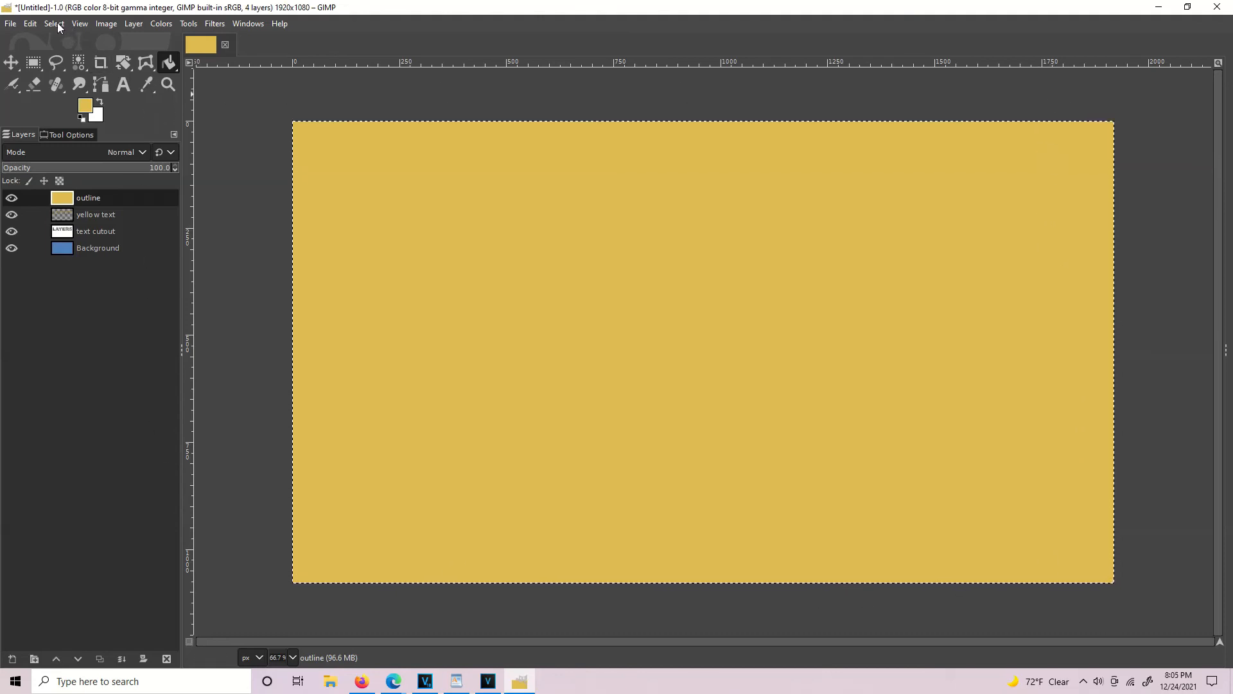
Step: Shrink the whole-canvas selection inward by 20 px via Select > Shrink
click(80, 23)
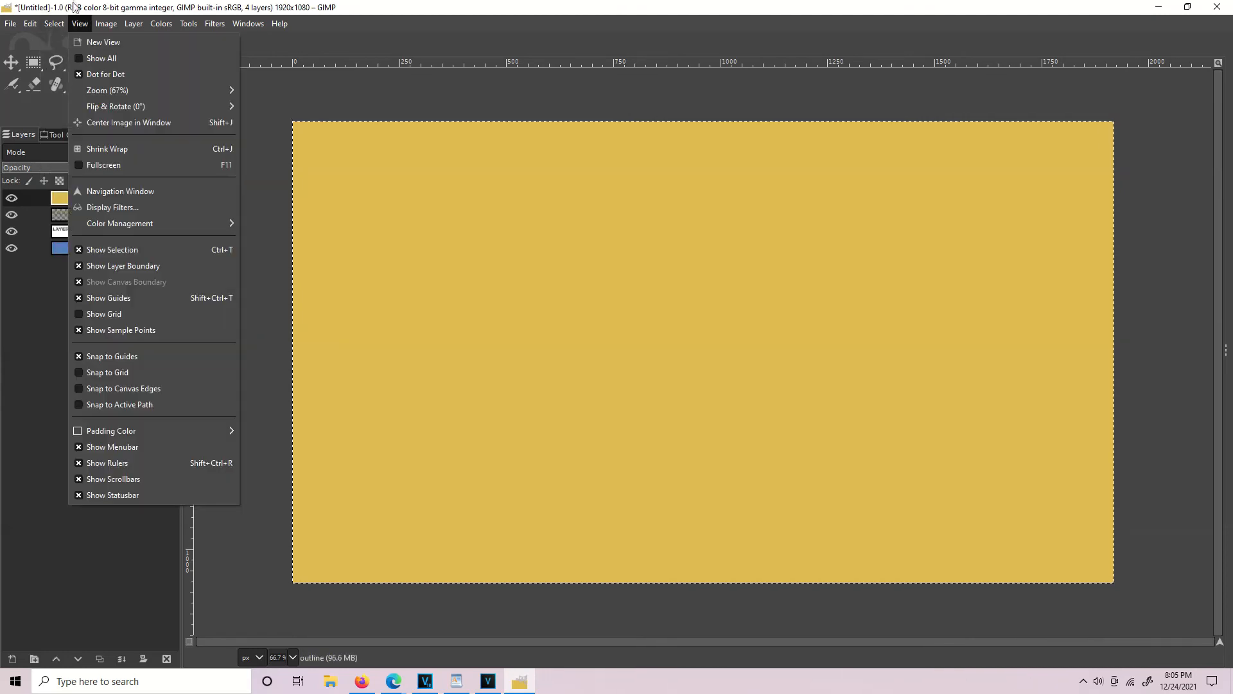
click(54, 23)
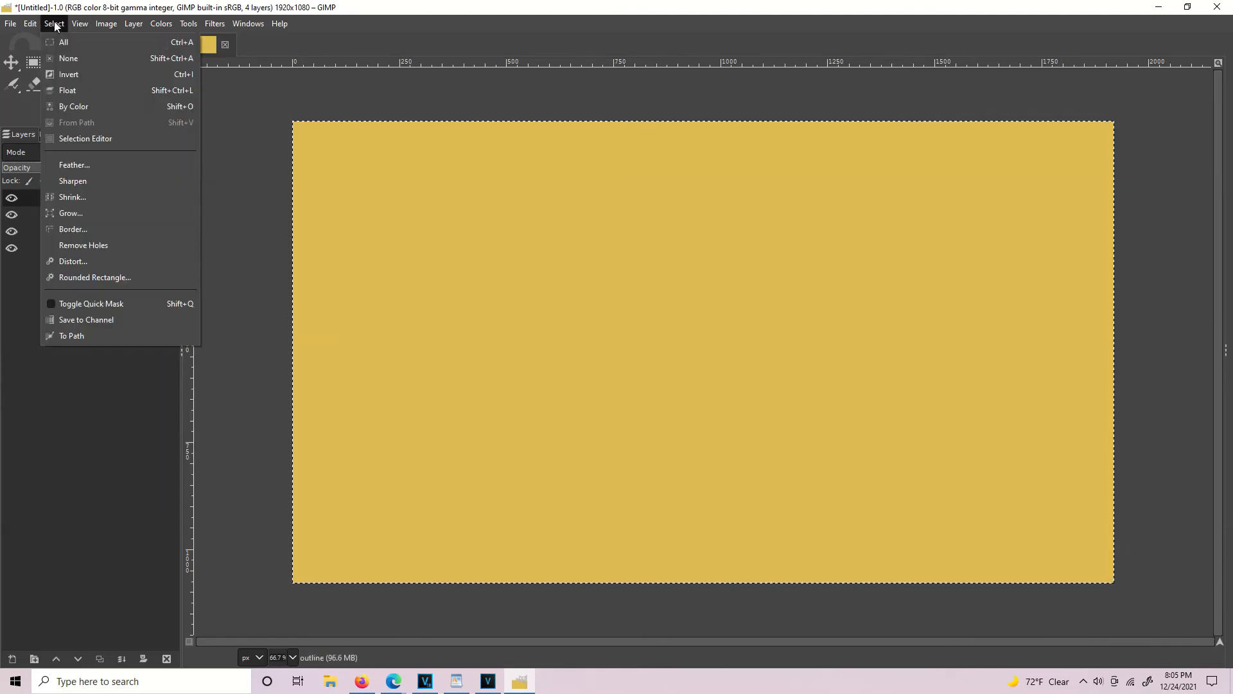
click(72, 196)
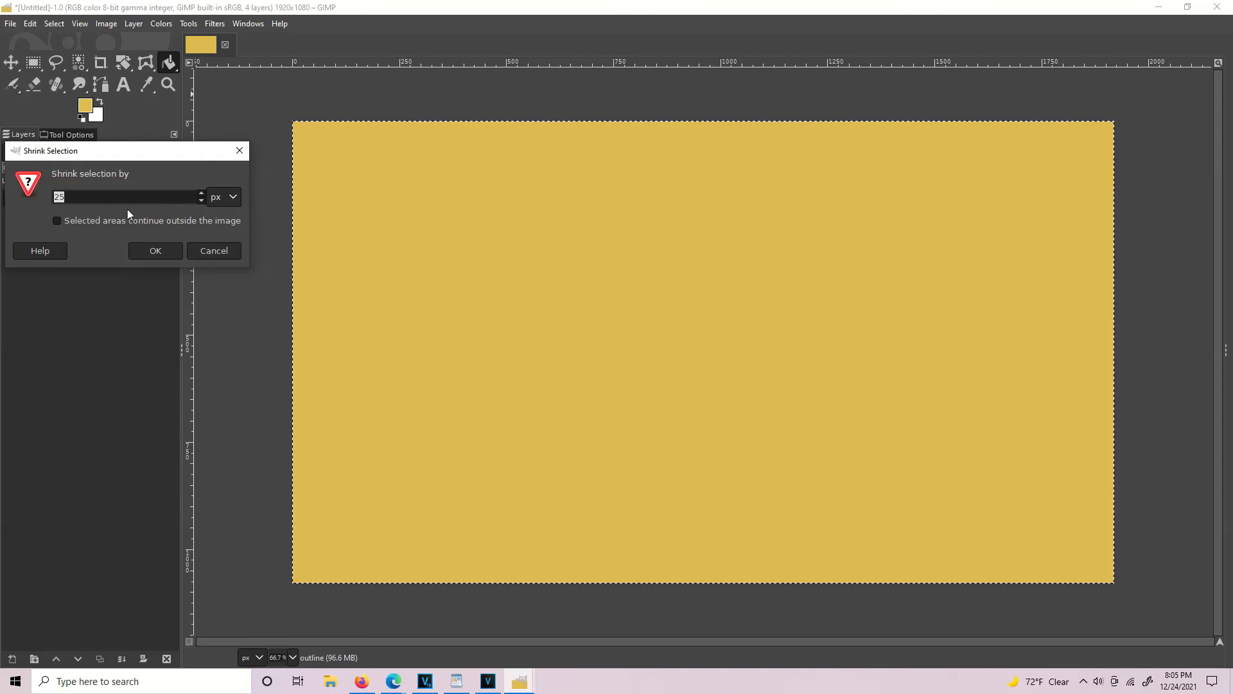
text(20)
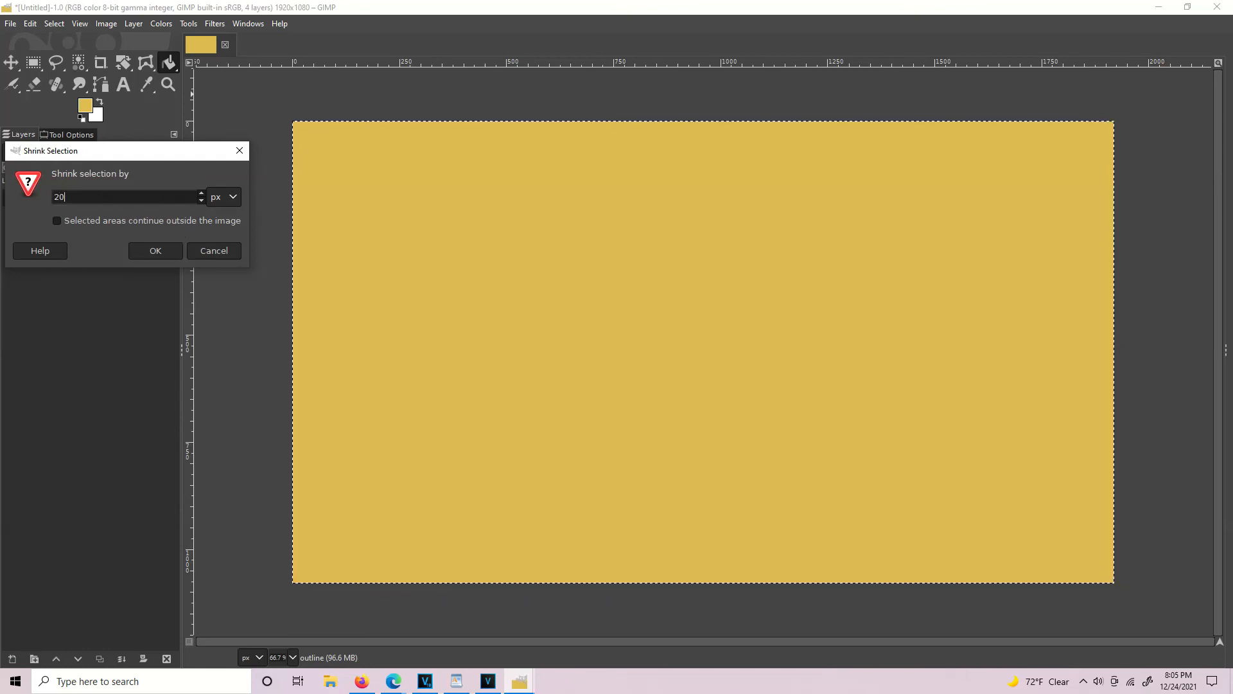
click(154, 250)
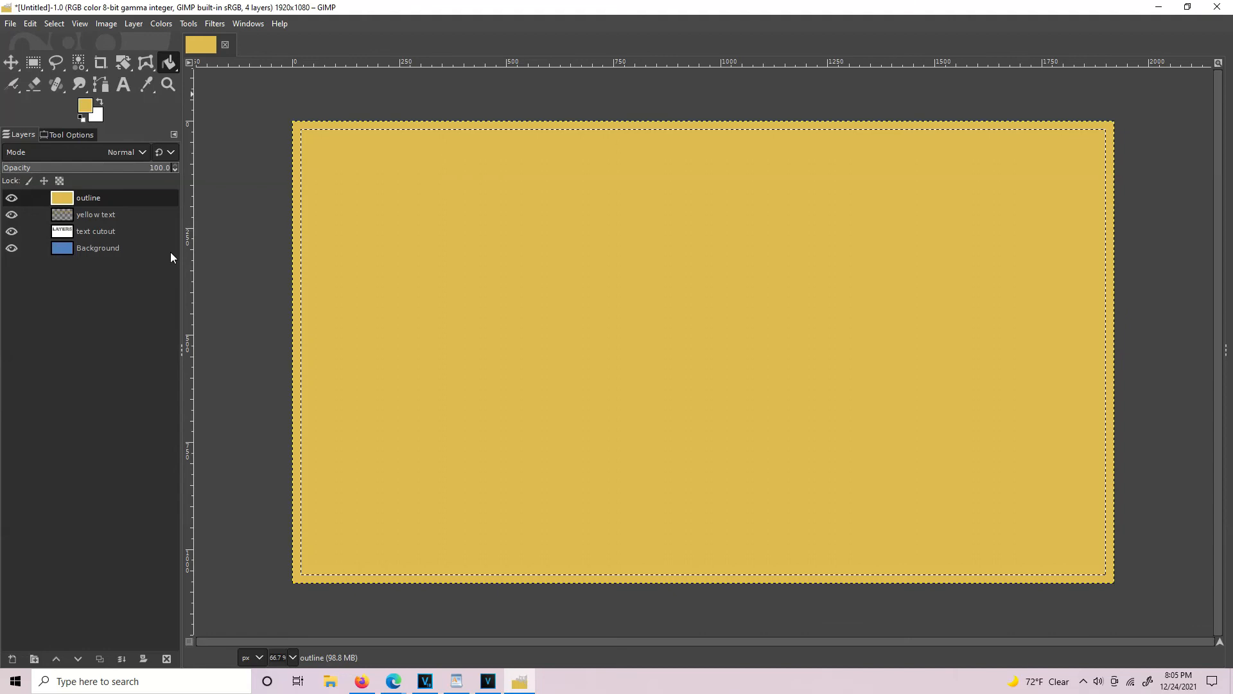